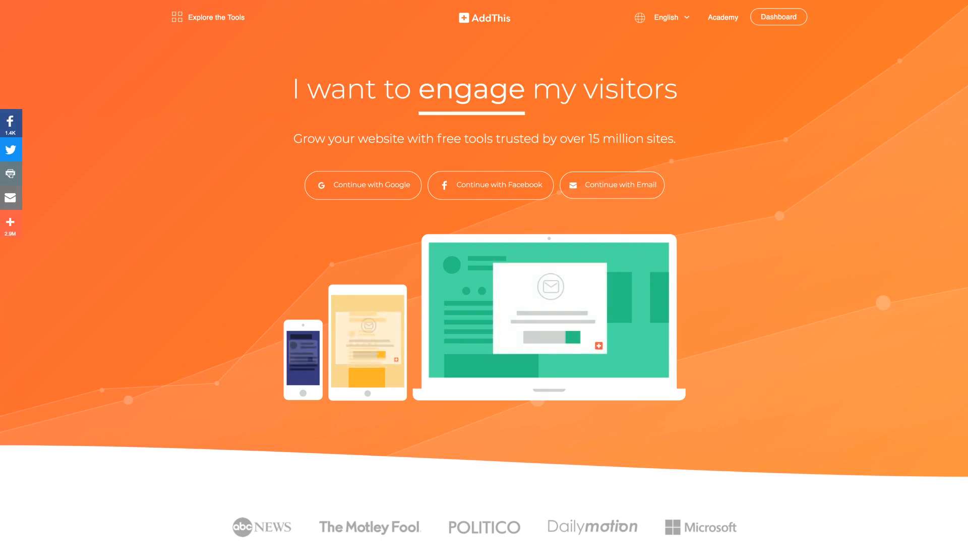
# Scroll through the AddThis pages and read an AddThis Academy article.
pyautogui.scroll(-3)
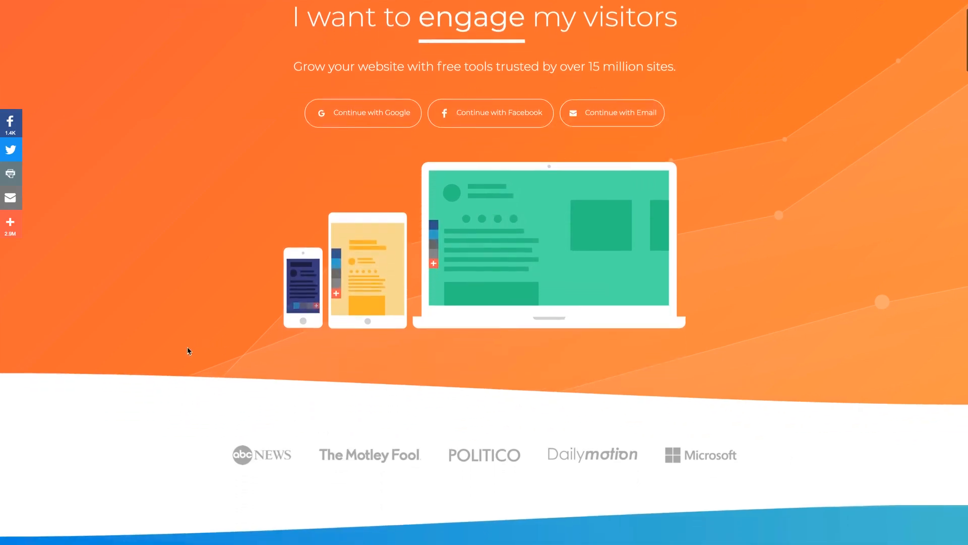
pyautogui.scroll(-3)
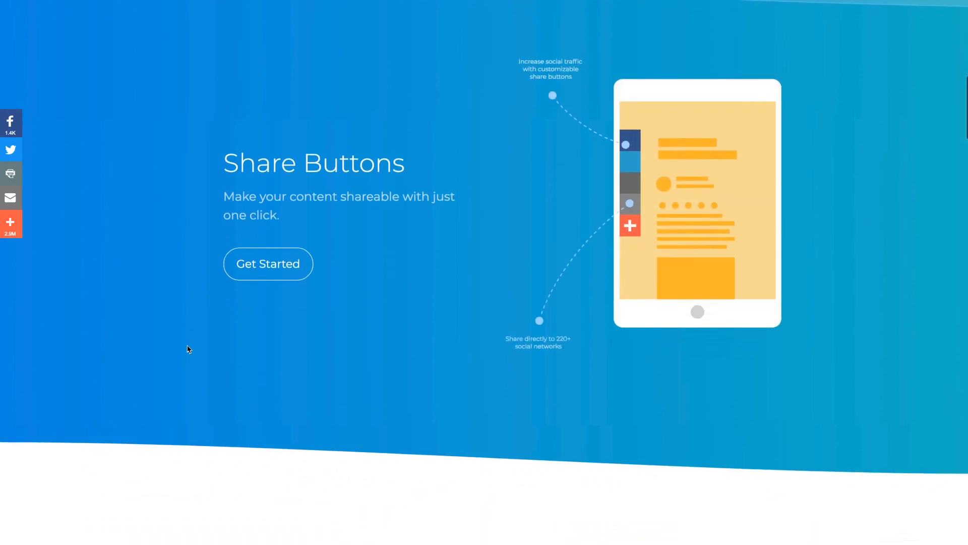
pyautogui.scroll(-3)
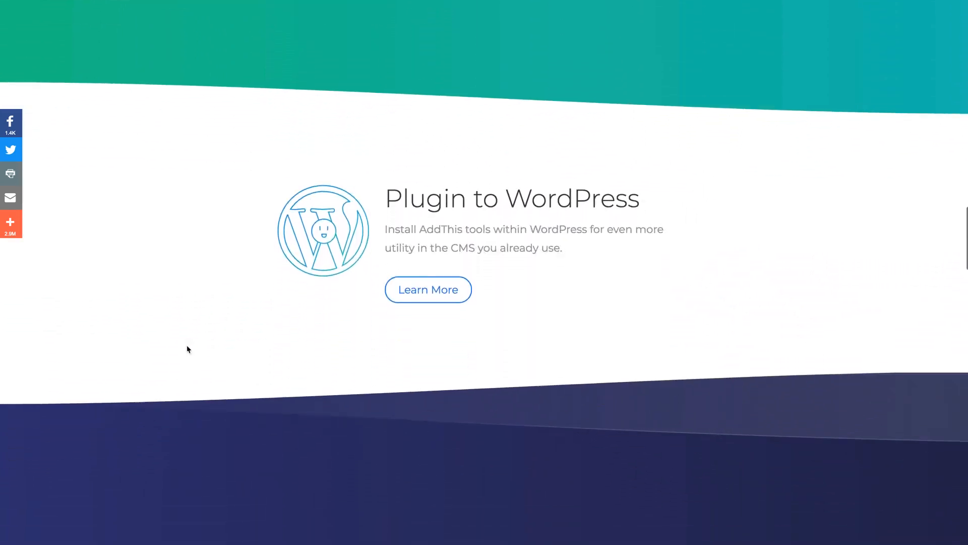
pyautogui.scroll(-3)
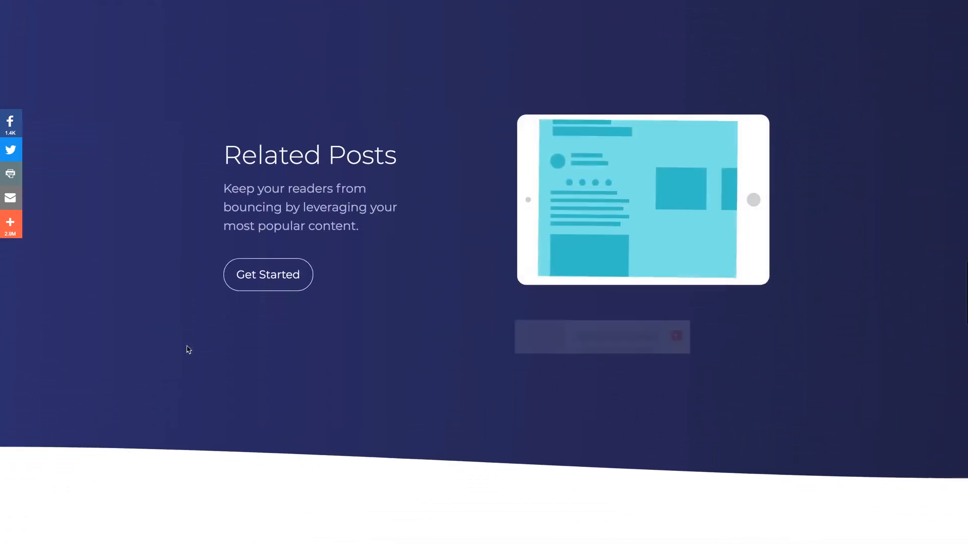
pyautogui.scroll(-3)
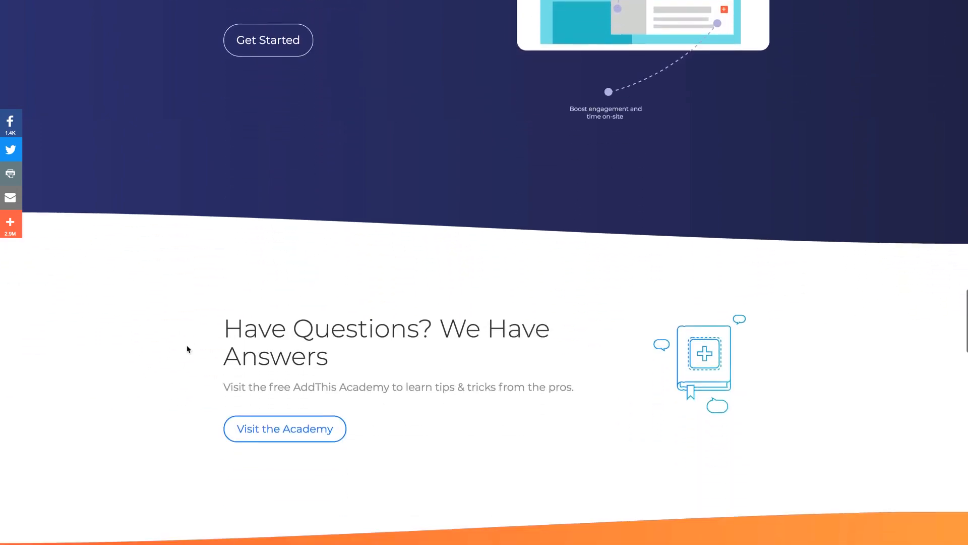
pyautogui.scroll(-3)
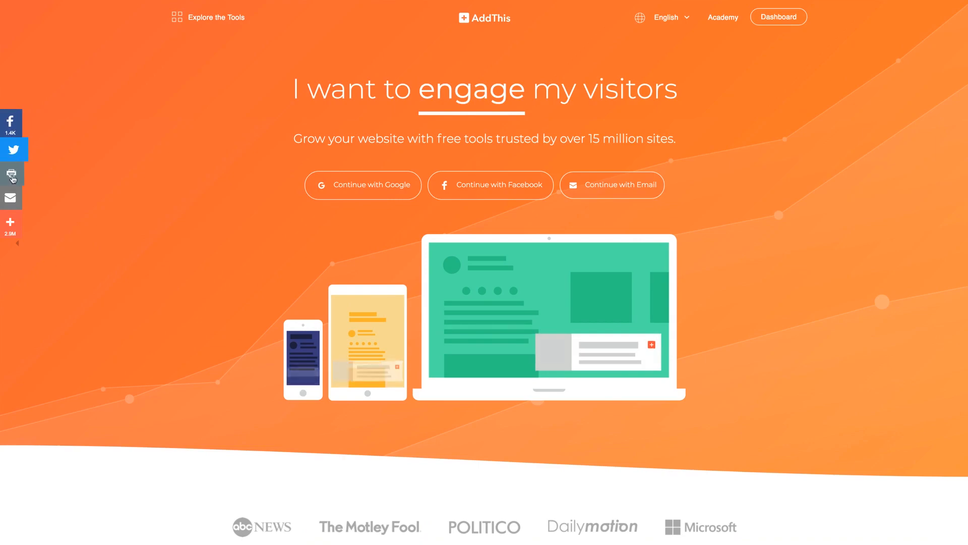
pyautogui.click(722, 16)
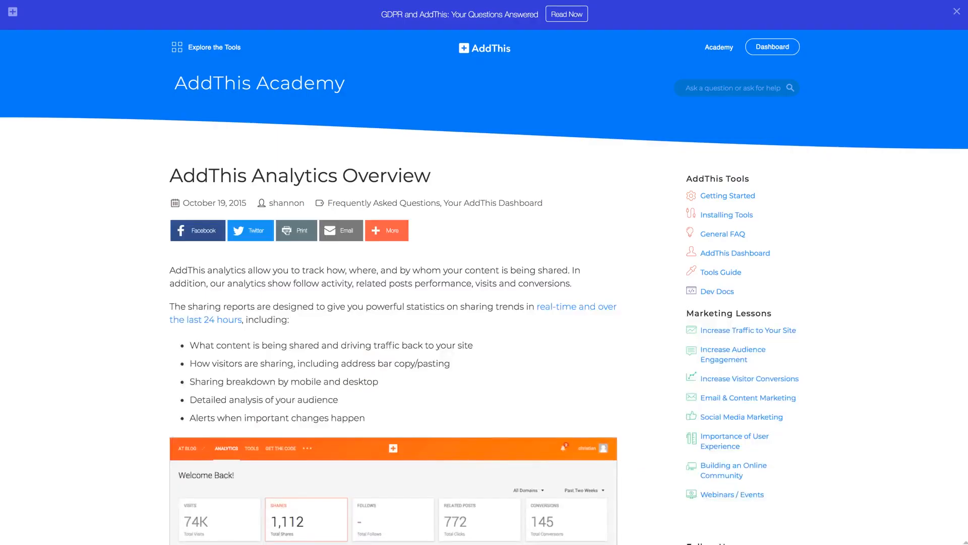
pyautogui.scroll(-3)
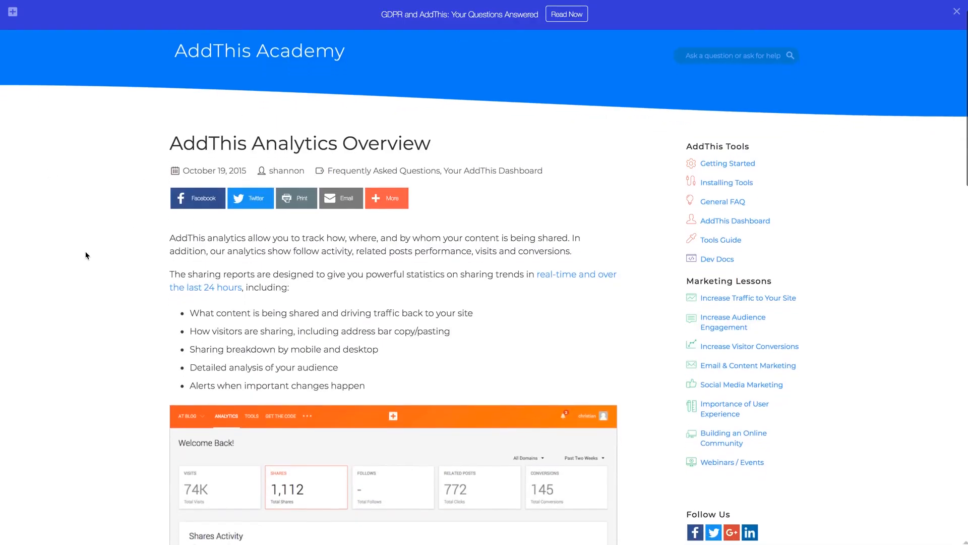
pyautogui.scroll(-3)
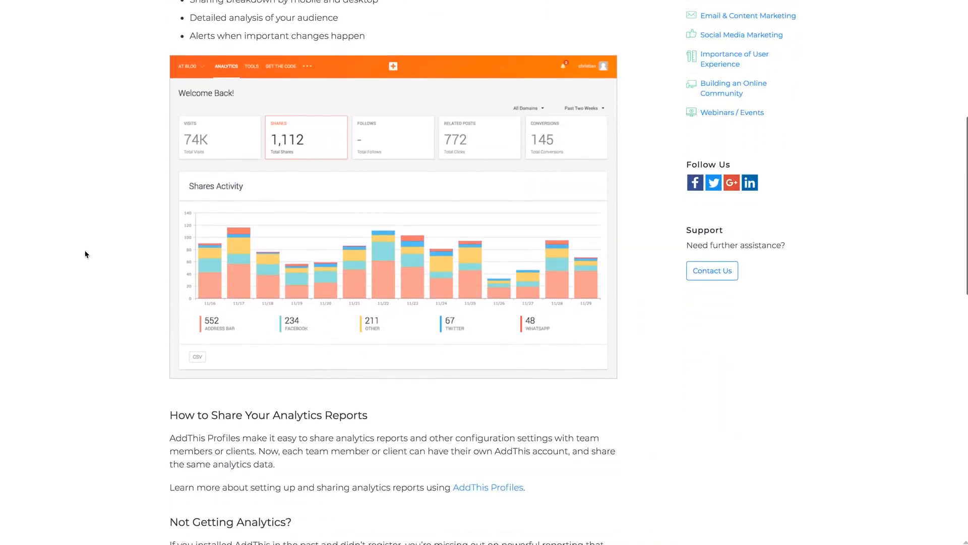
pyautogui.scroll(-3)
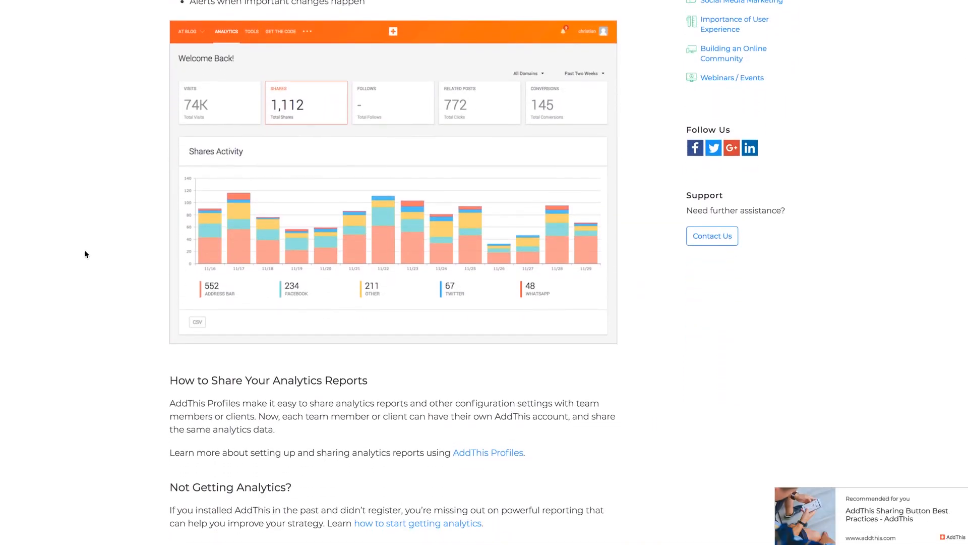
pyautogui.scroll(-3)
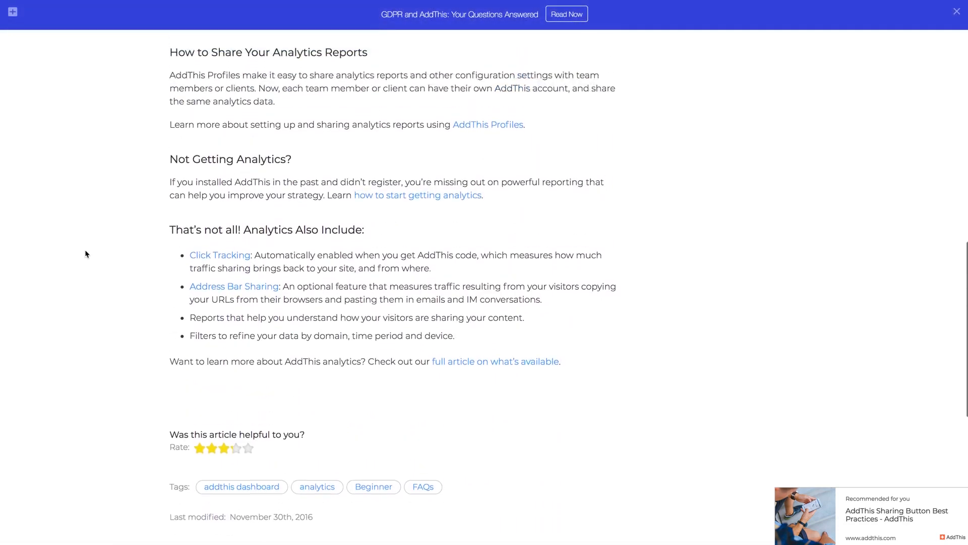
pyautogui.scroll(3)
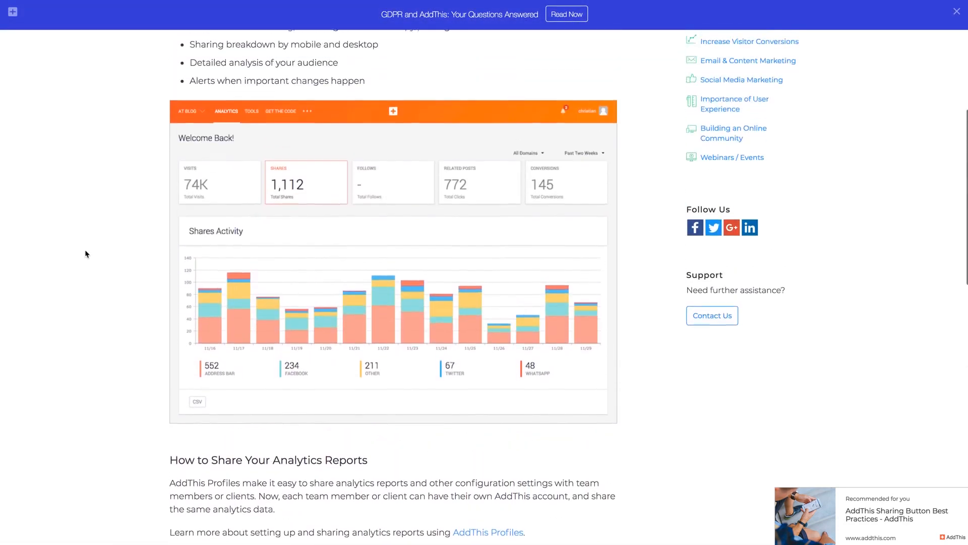
pyautogui.scroll(3)
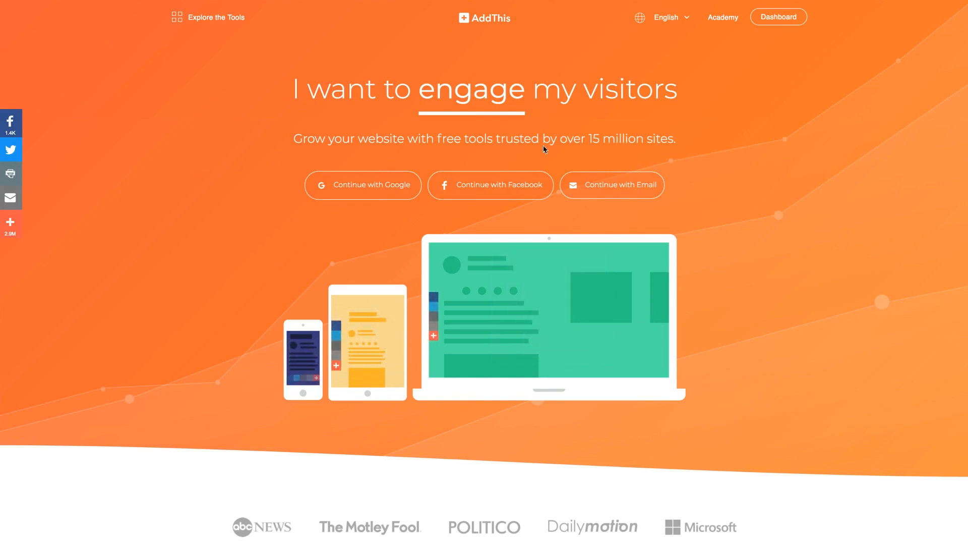
pyautogui.click(611, 185)
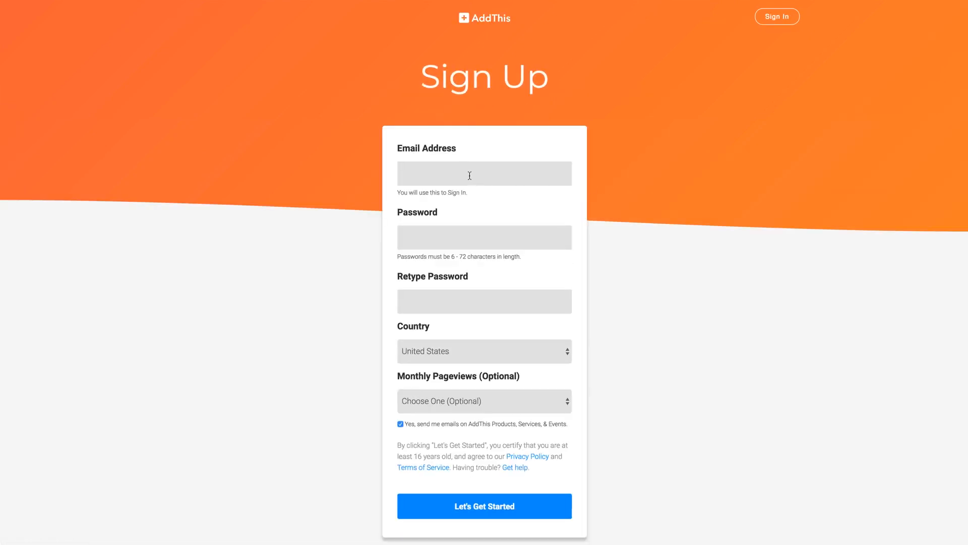
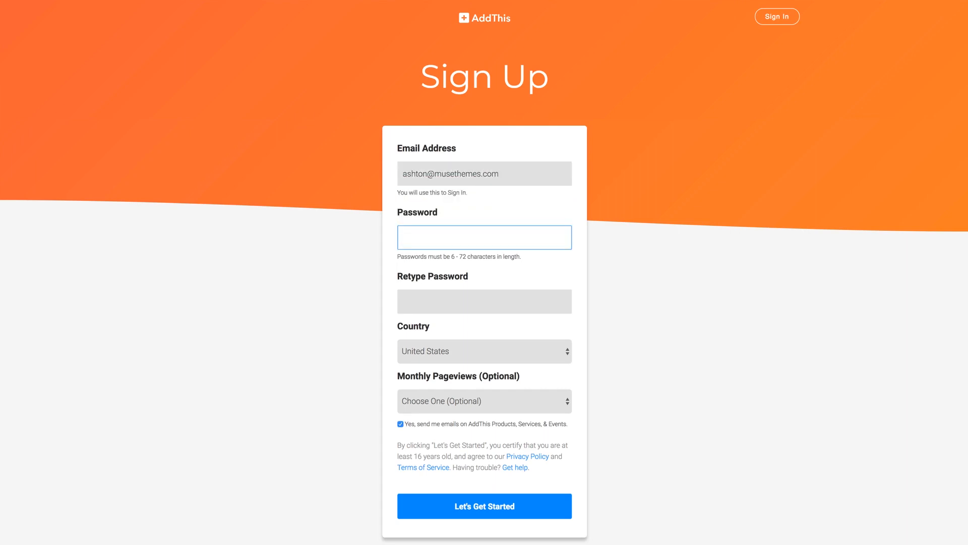
pyautogui.click(484, 236)
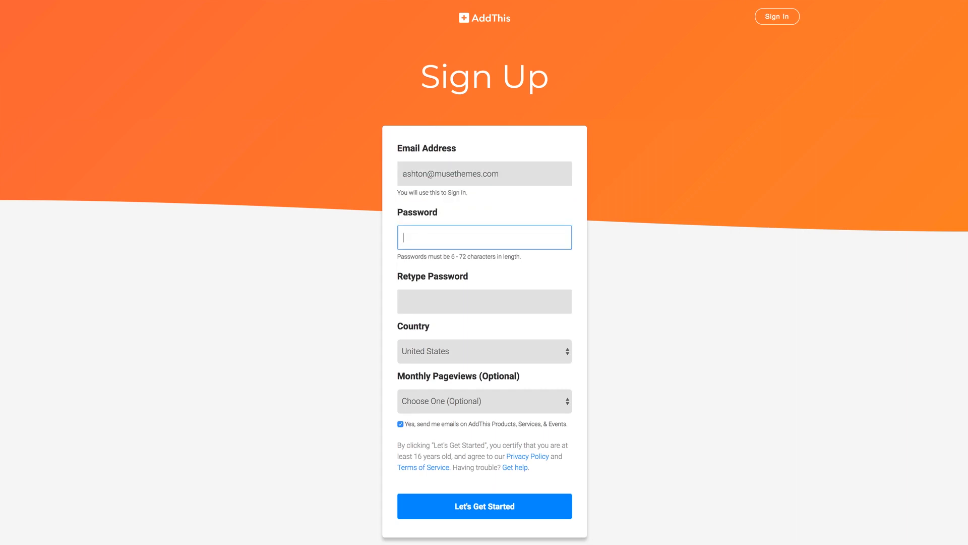
pyautogui.write('•••••')
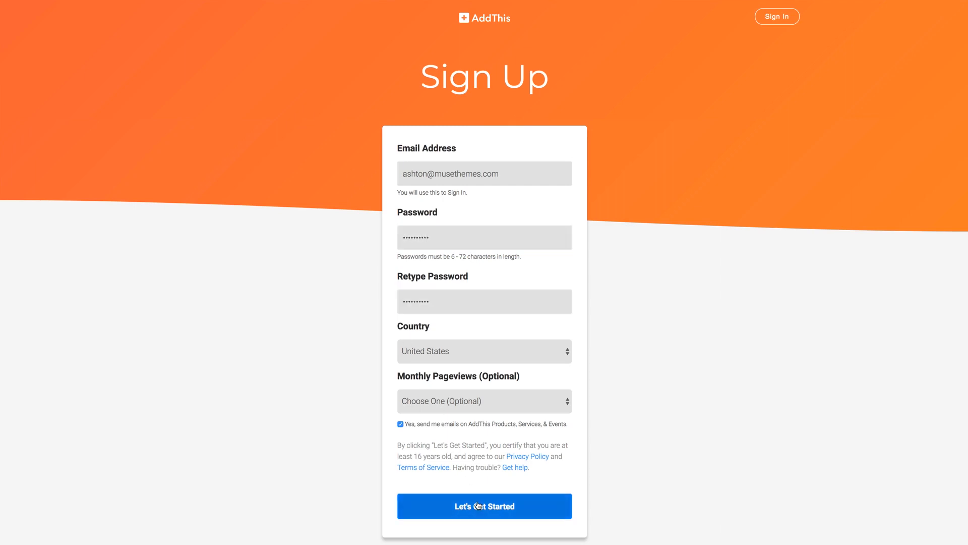
pyautogui.click(484, 506)
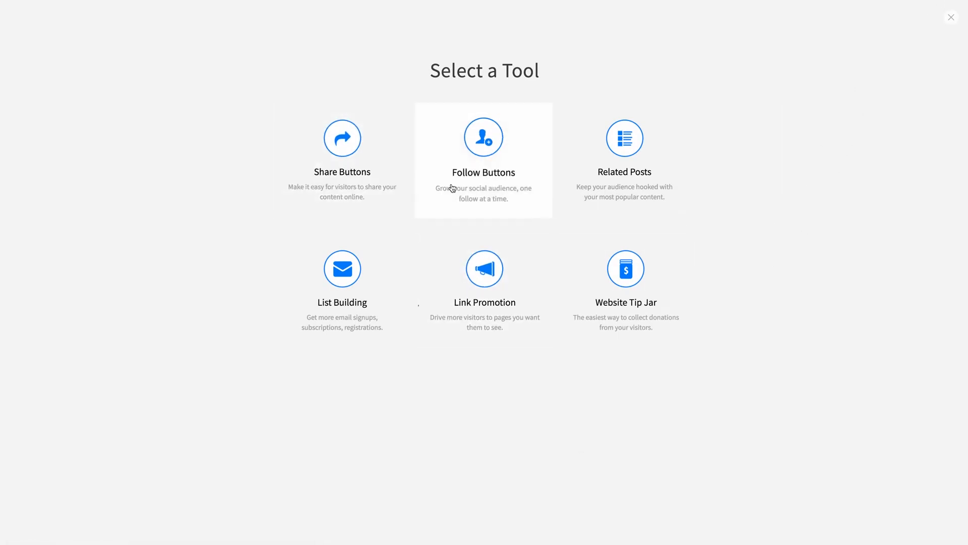
pyautogui.moveTo(416, 231)
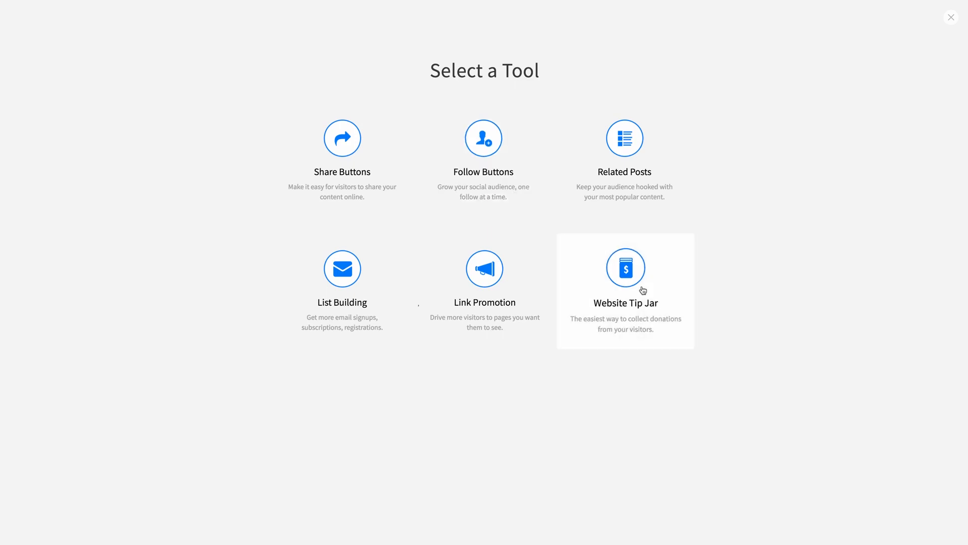
pyautogui.moveTo(544, 278)
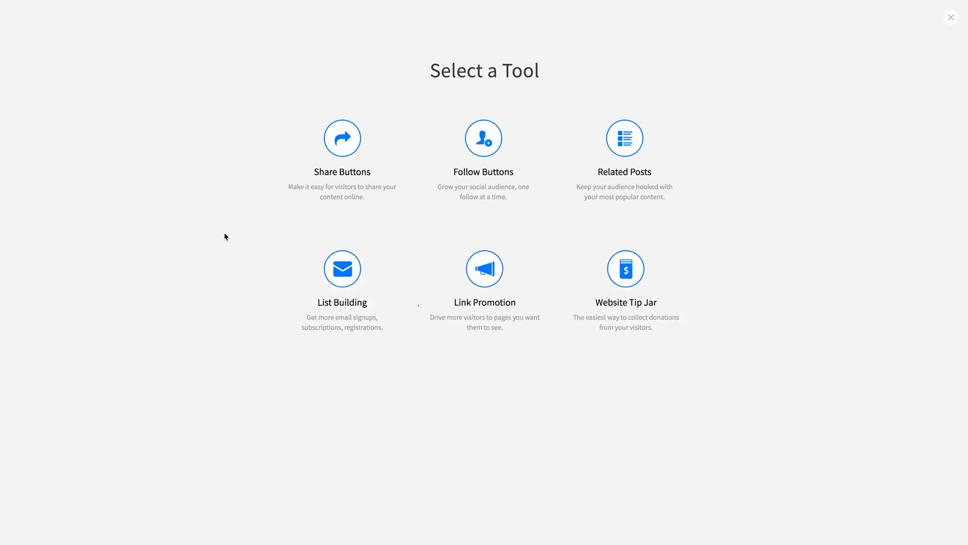
pyautogui.moveTo(248, 226)
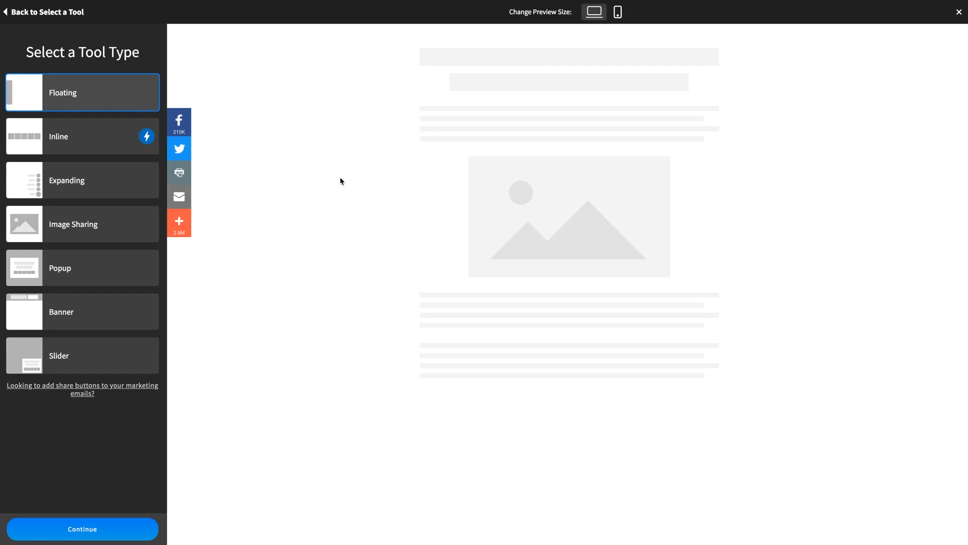
pyautogui.moveTo(76, 180)
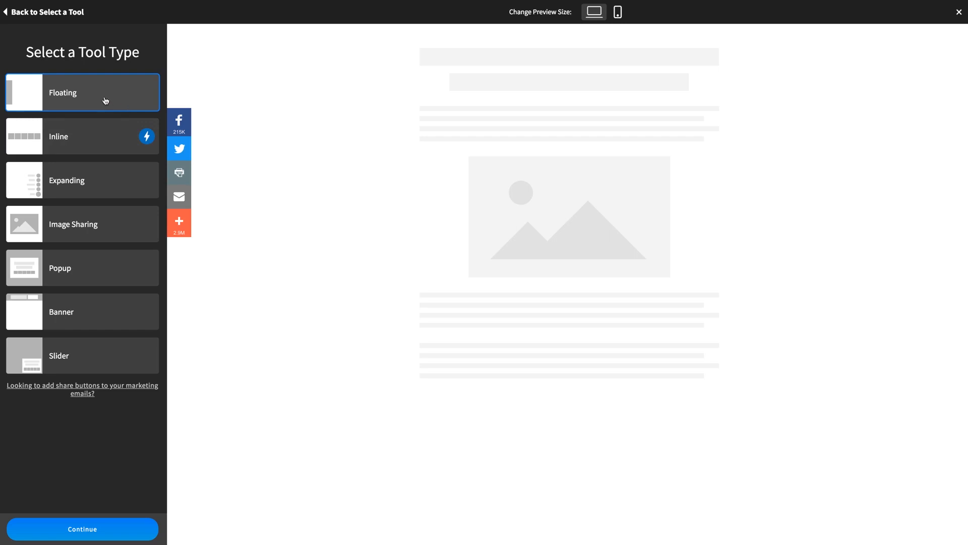
pyautogui.moveTo(94, 503)
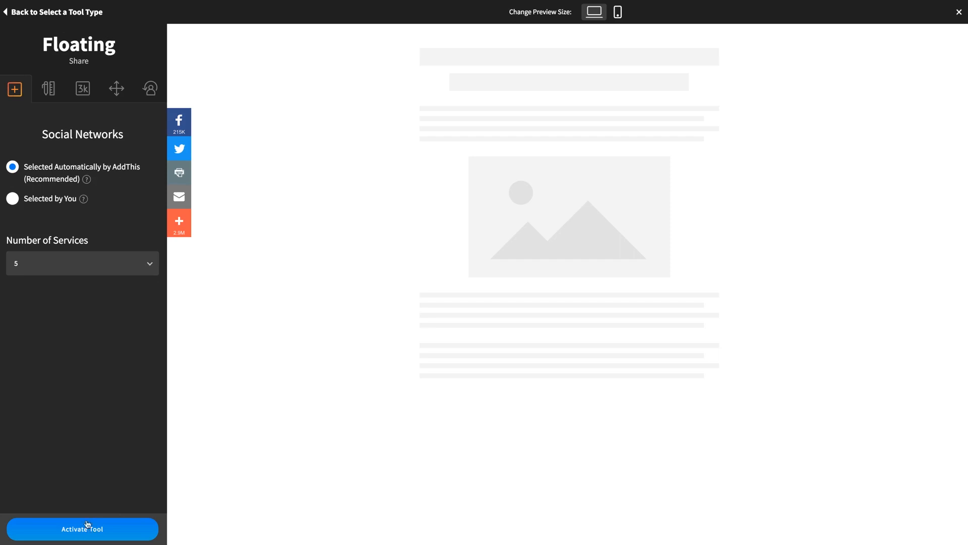
pyautogui.moveTo(49, 207)
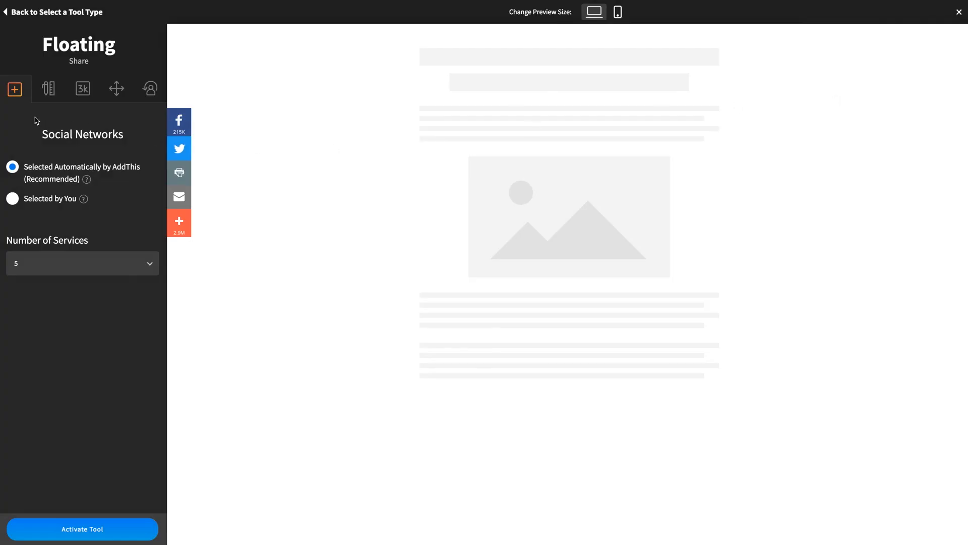
# Review the Floating Share design, counter, position and behavior settings, then activate the tool.
pyautogui.click(47, 88)
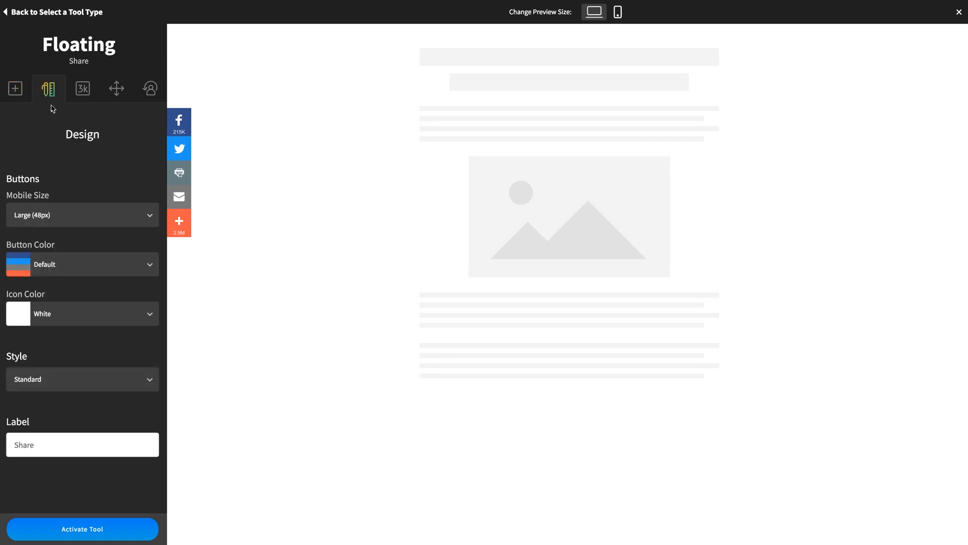
pyautogui.moveTo(55, 150)
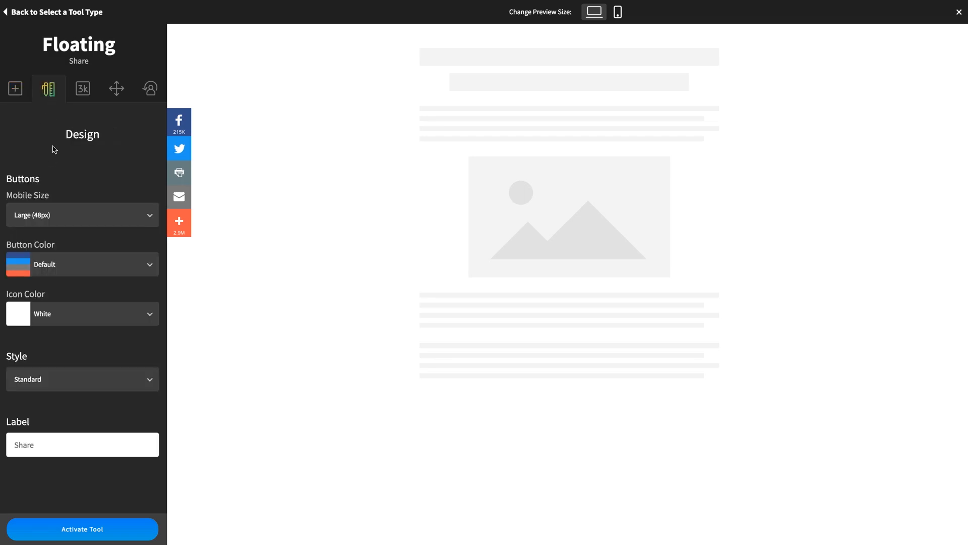
pyautogui.click(81, 88)
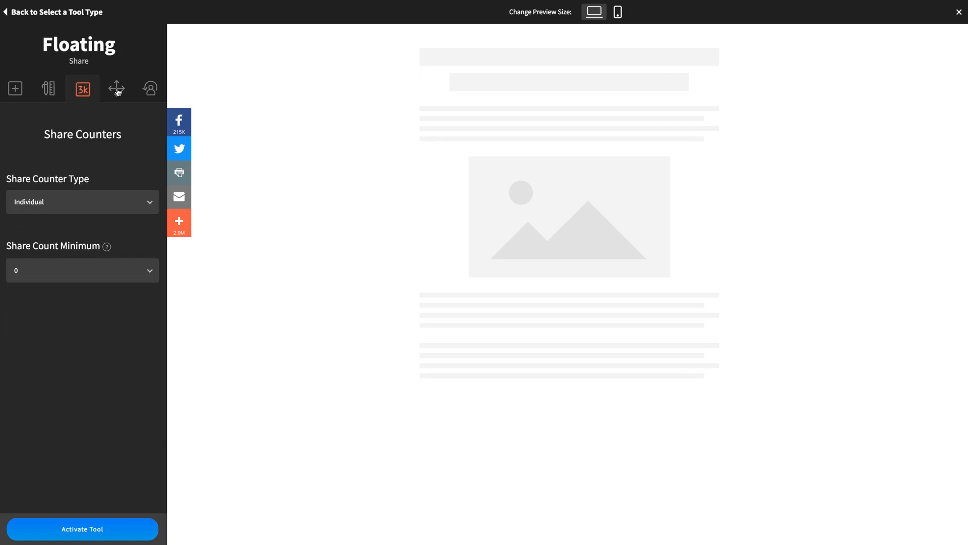
pyautogui.click(116, 88)
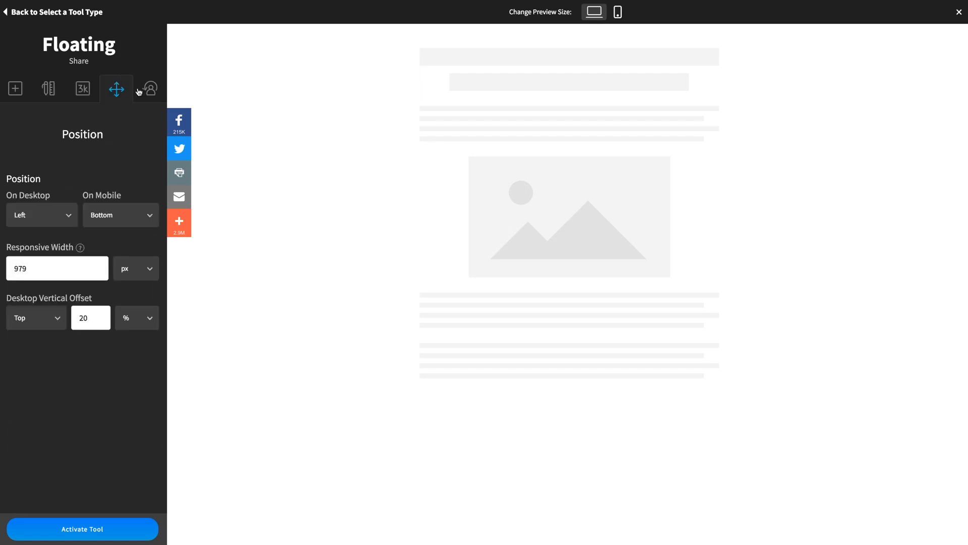
pyautogui.click(149, 88)
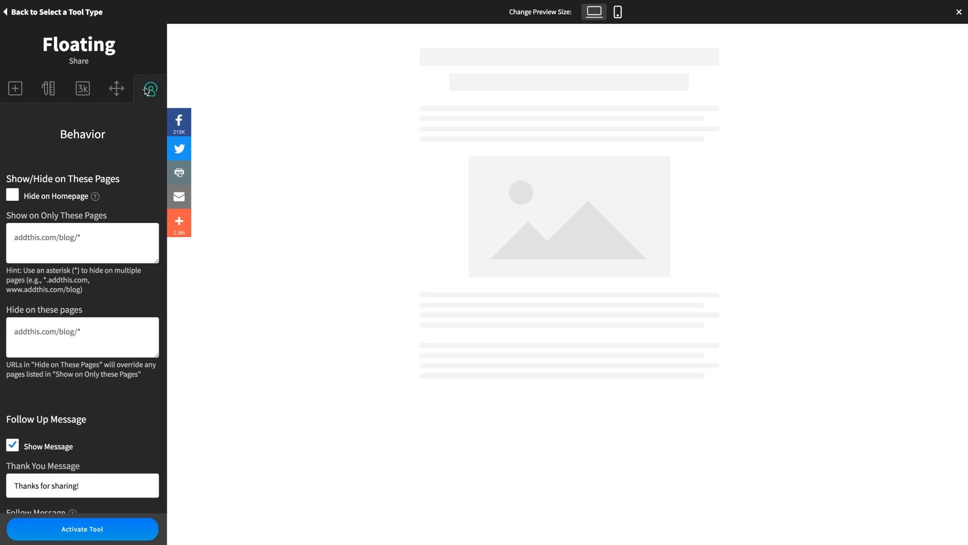
pyautogui.moveTo(146, 92)
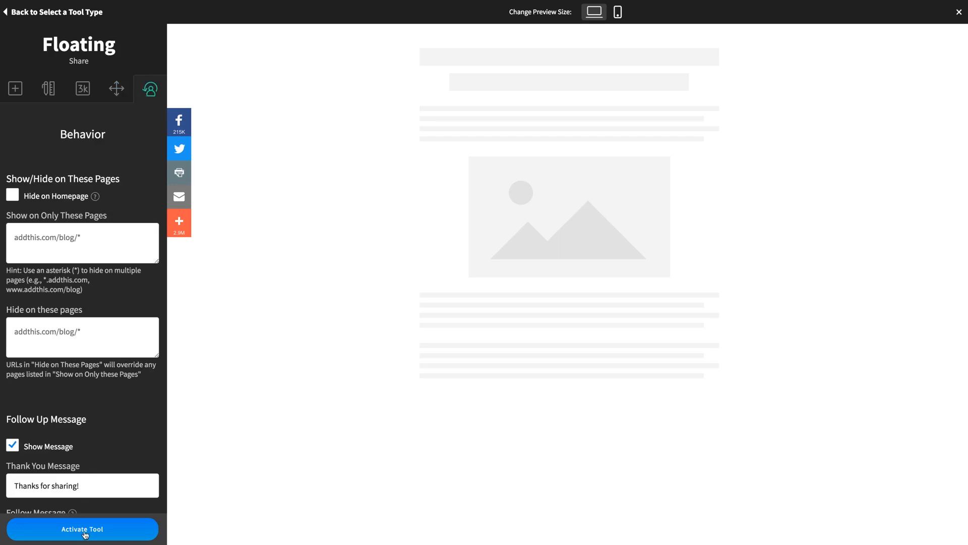
pyautogui.click(82, 528)
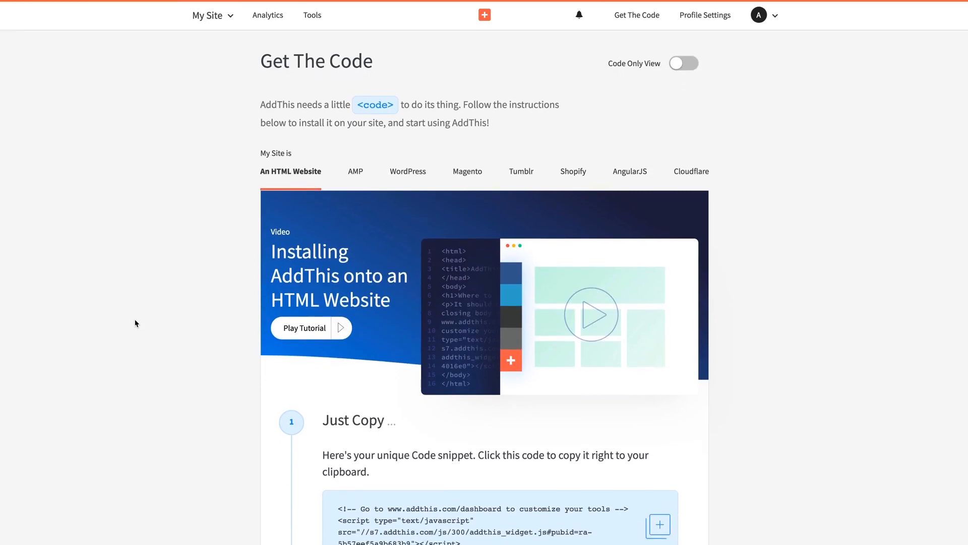
# Select the profile ID ra-5b57eef5a9b683b9 in the Get The Code page address.
pyautogui.scroll(-3)
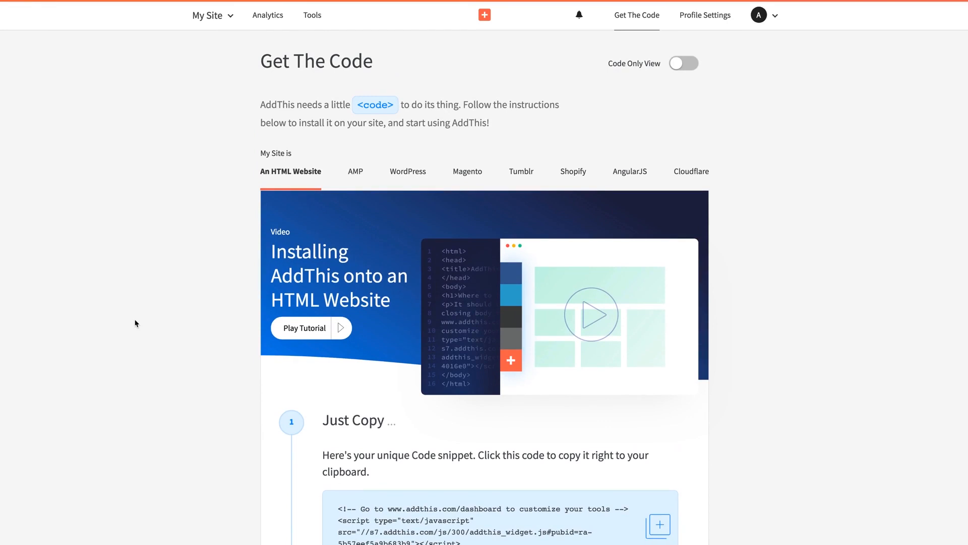
pyautogui.moveTo(112, 337)
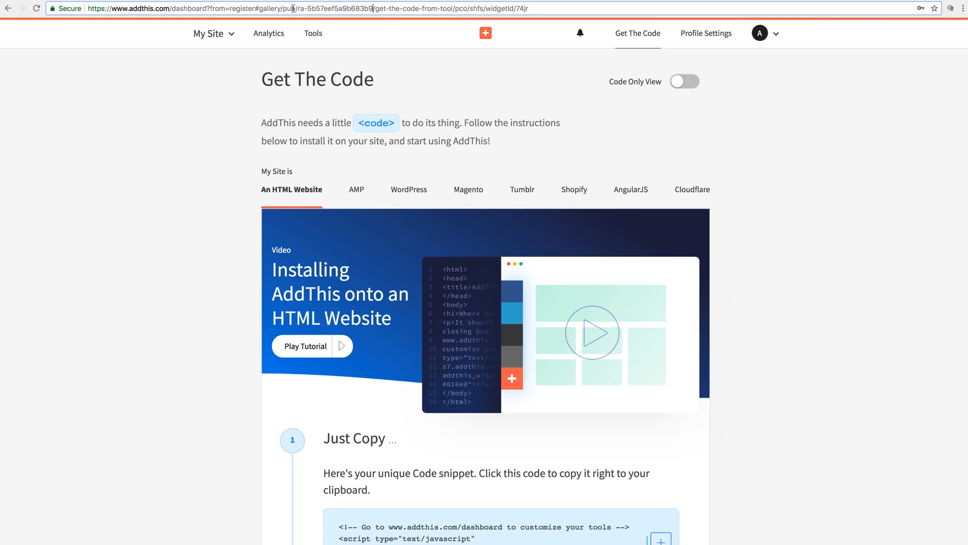
pyautogui.doubleClick(334, 8)
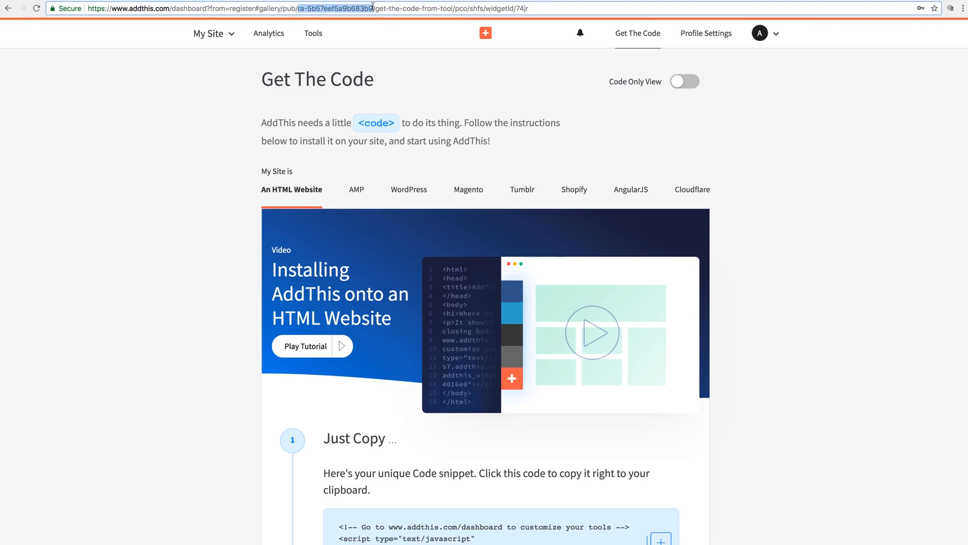
pyautogui.moveTo(227, 92)
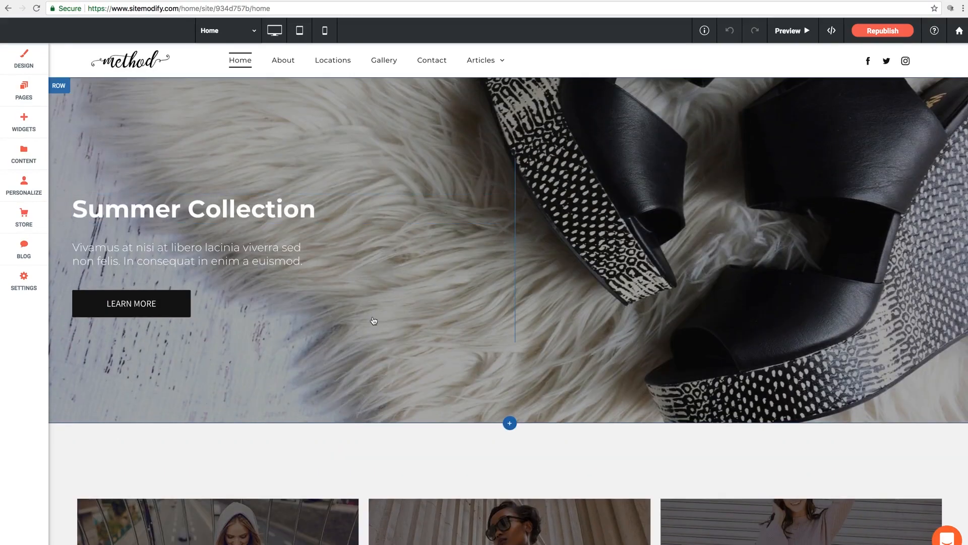
pyautogui.moveTo(331, 319)
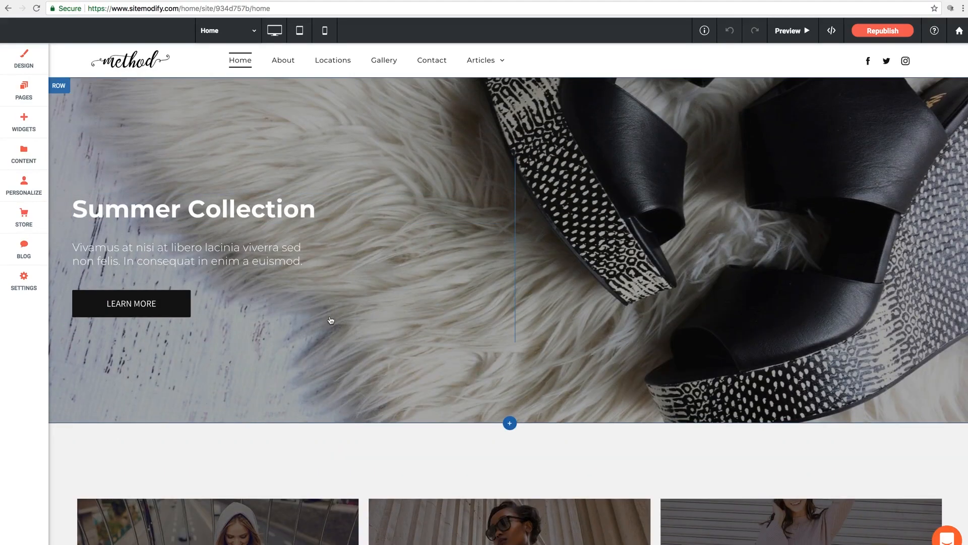
# Scroll to Get In Touch and open the widgets panel at its Social section.
pyautogui.scroll(-3)
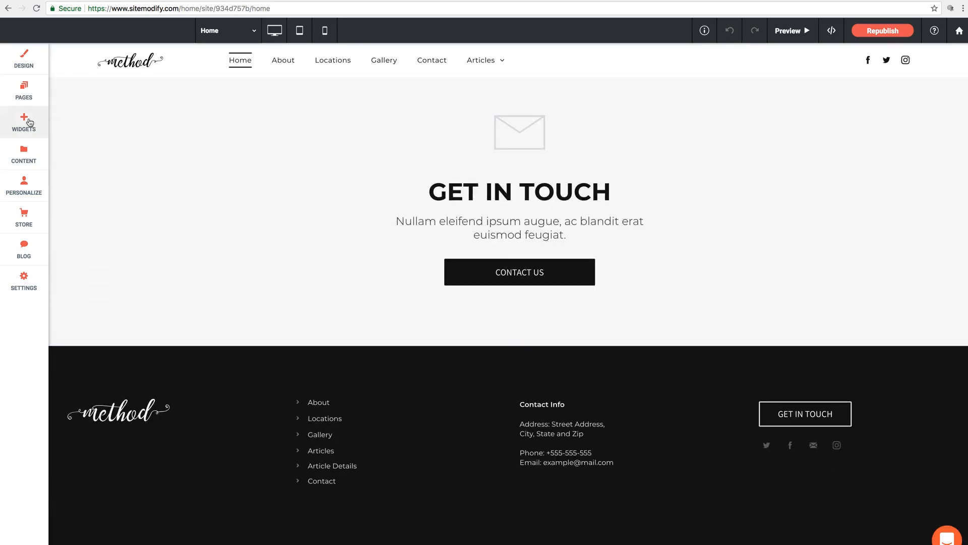
pyautogui.click(24, 121)
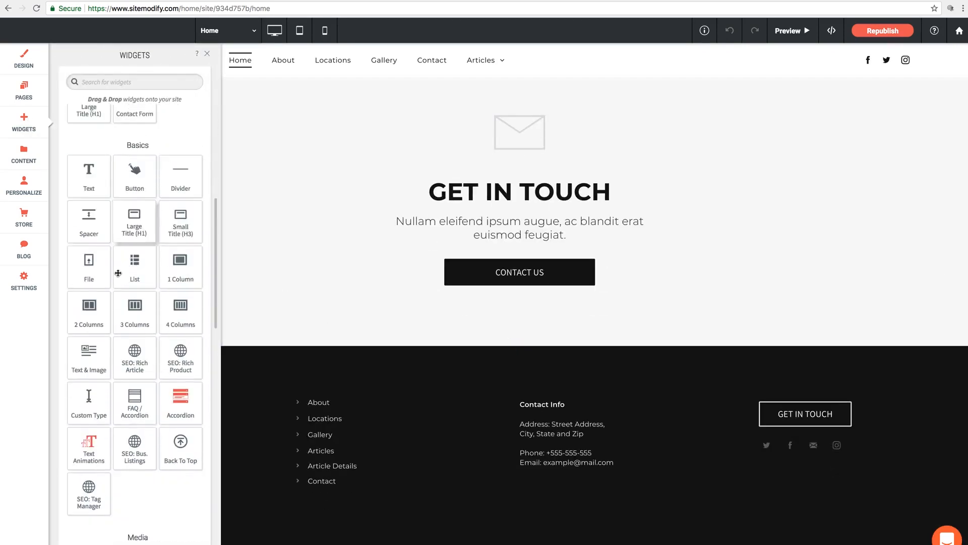
pyautogui.scroll(-3)
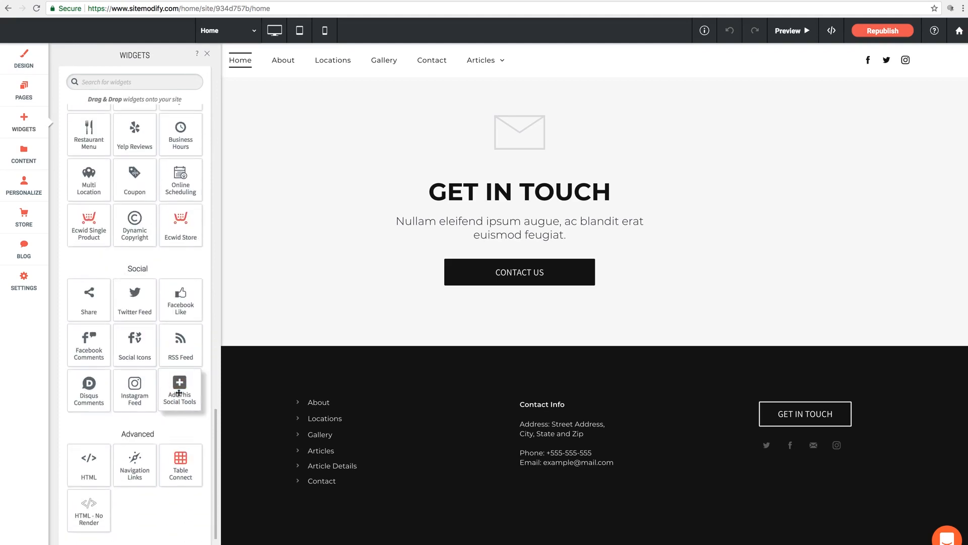
# Drag AddThis Social Tools into the footer directly below Contact Info.
pyautogui.moveTo(180, 386); pyautogui.dragTo(561, 395)
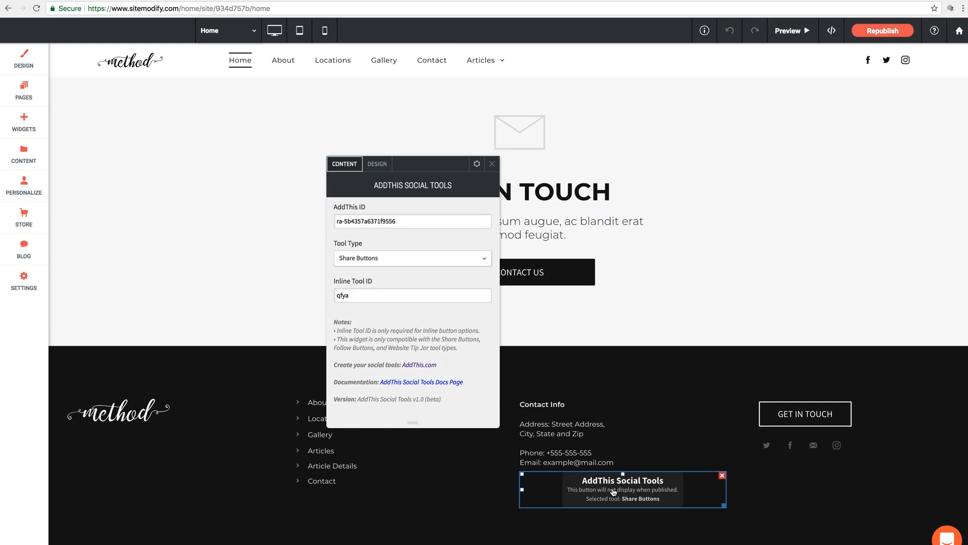
pyautogui.moveTo(610, 490)
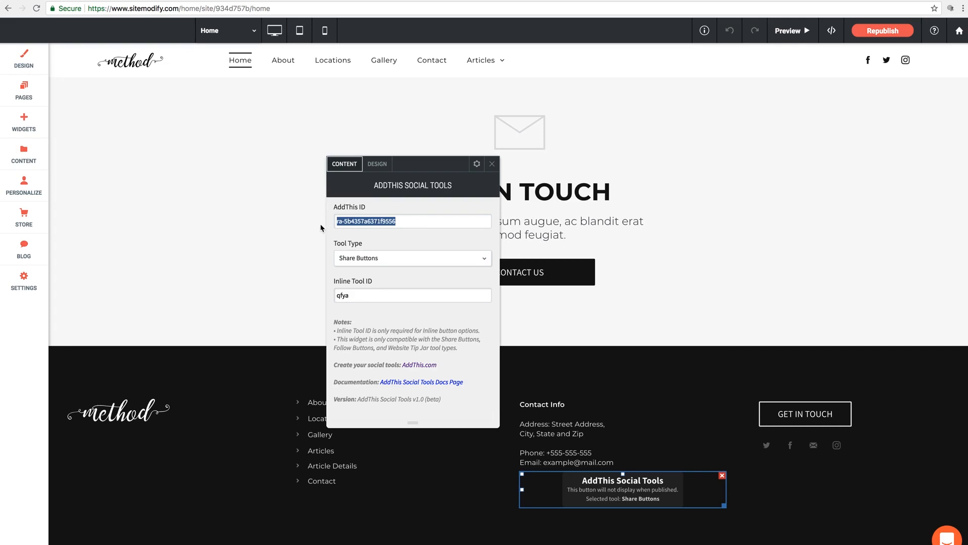
# Enter ra-5b57eef5a9b683b9 as the AddThis ID and keep Share Buttons as tool type.
pyautogui.write('ra-5b57eef5a9b683b9')
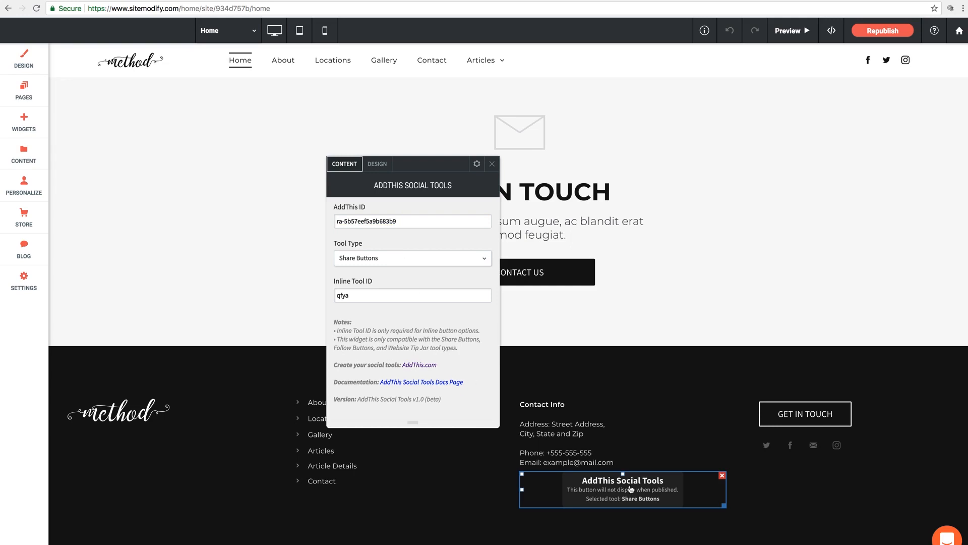
pyautogui.moveTo(650, 489)
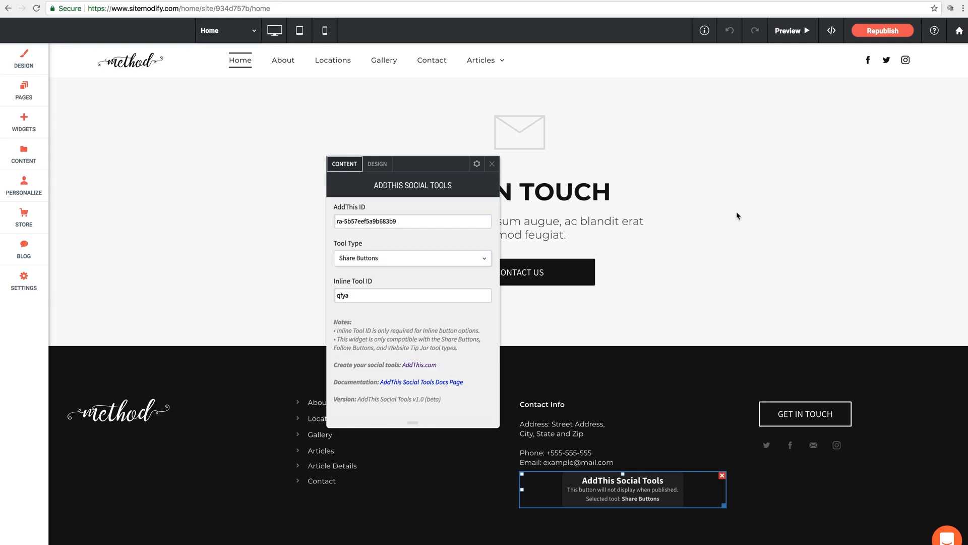
pyautogui.moveTo(730, 218)
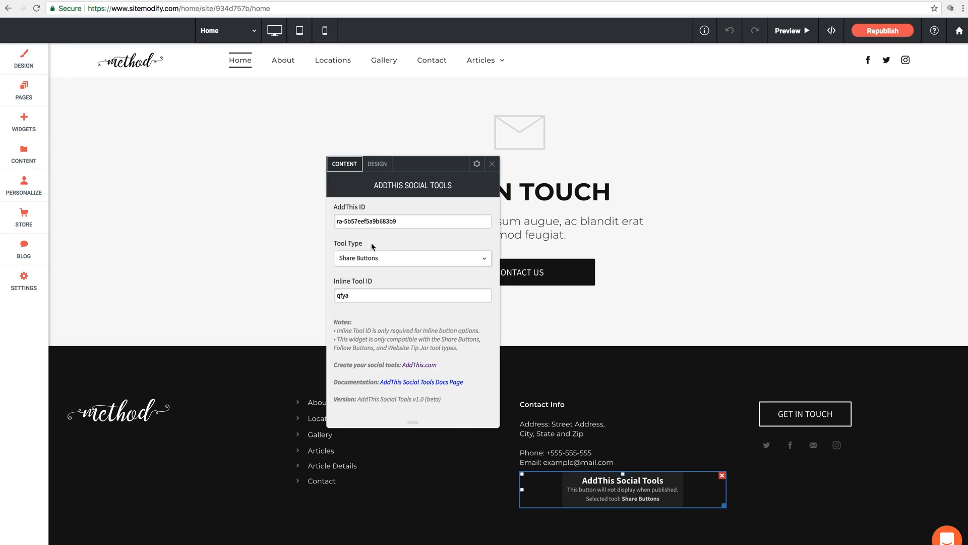
pyautogui.moveTo(415, 260)
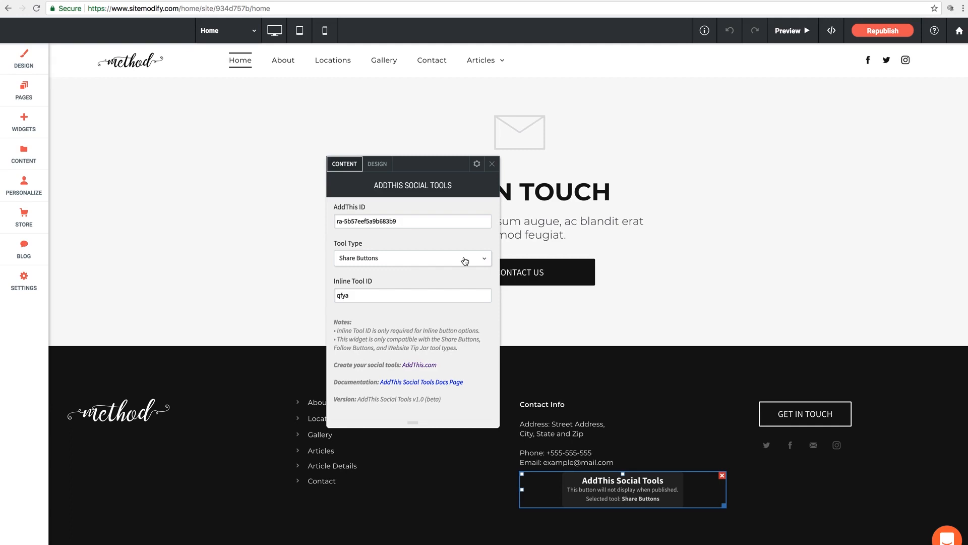
pyautogui.click(412, 258)
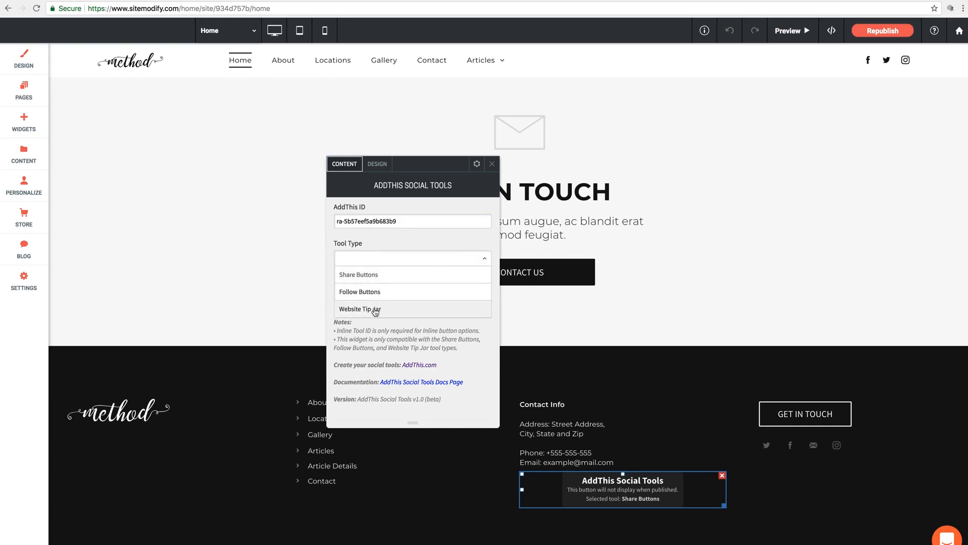
pyautogui.click(358, 275)
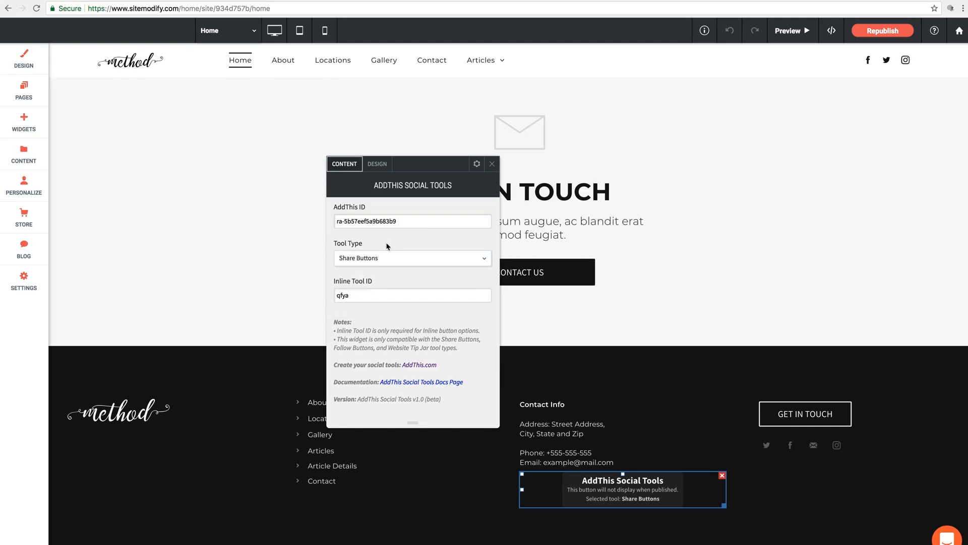
pyautogui.moveTo(381, 258)
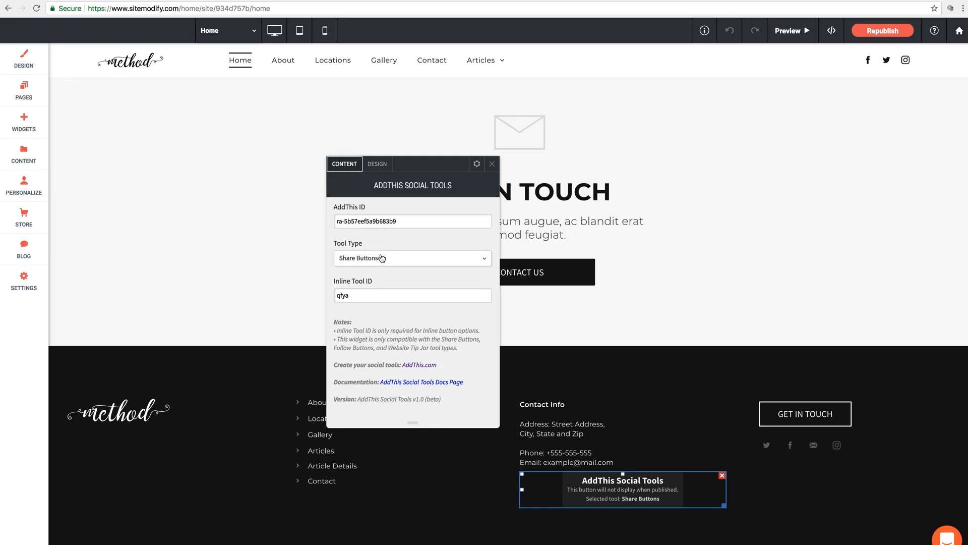
pyautogui.moveTo(337, 286)
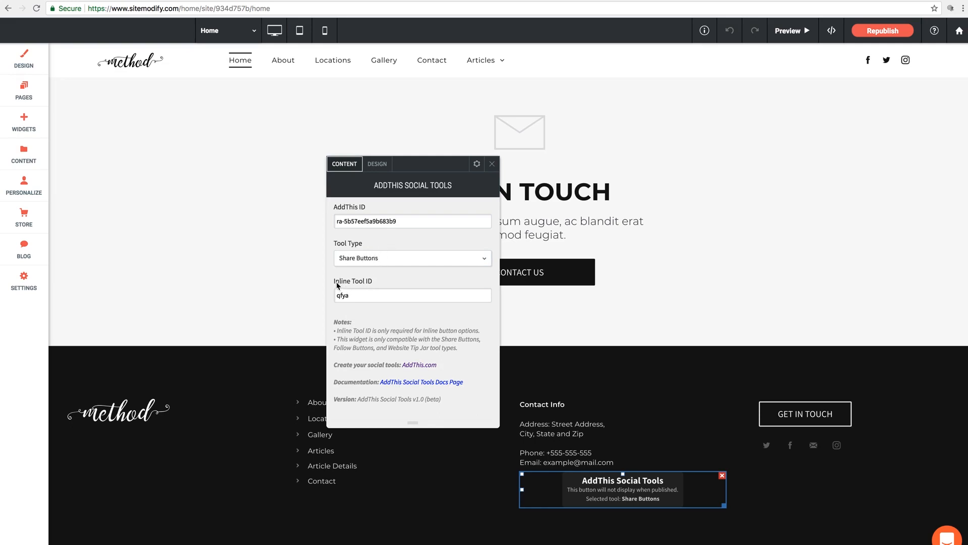
pyautogui.moveTo(371, 284)
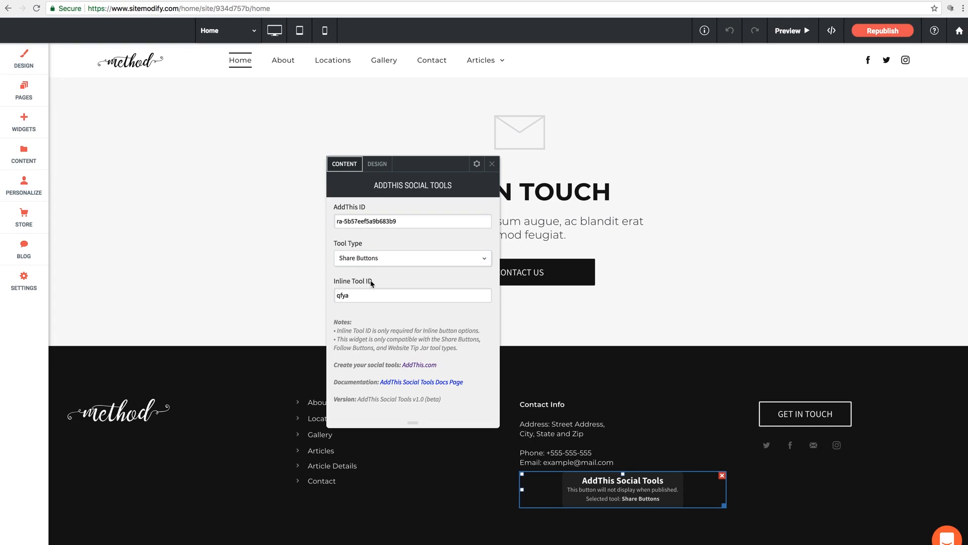
pyautogui.moveTo(383, 282)
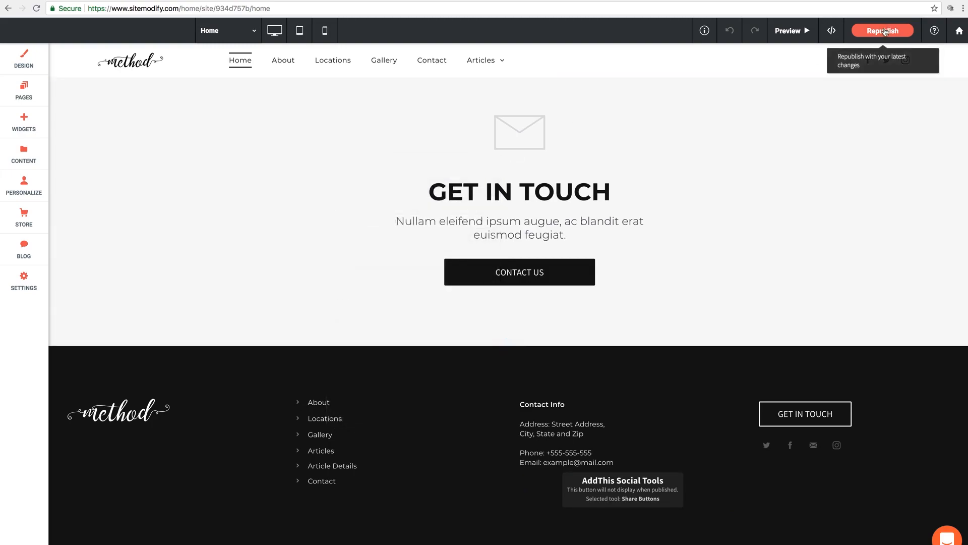
# Republish the site and open its live sitemodify address.
pyautogui.click(883, 30)
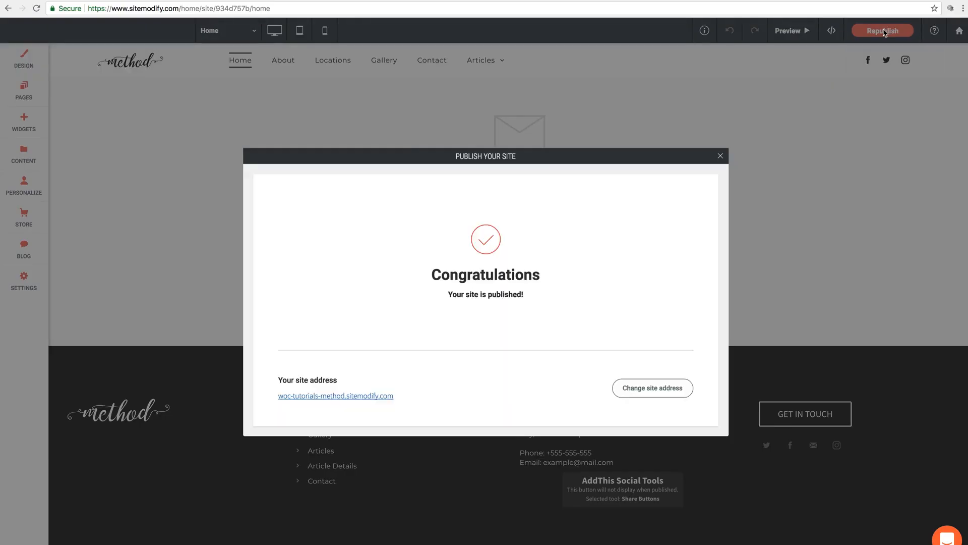
pyautogui.moveTo(657, 149)
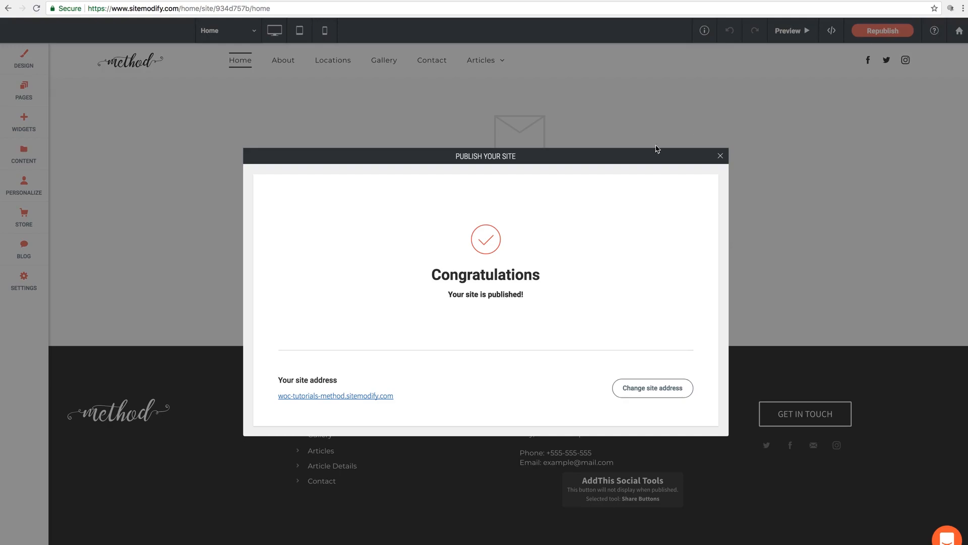
pyautogui.click(335, 396)
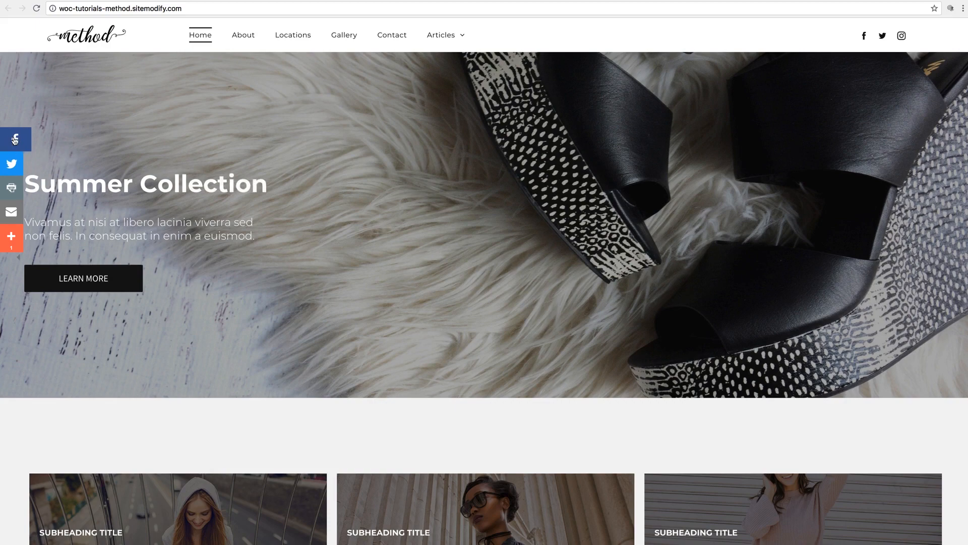
pyautogui.click(11, 139)
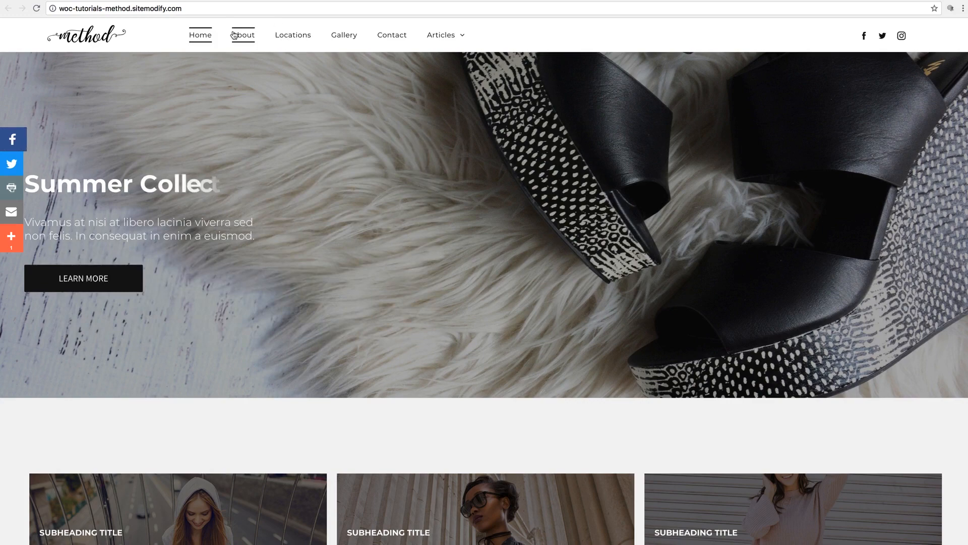
pyautogui.click(243, 35)
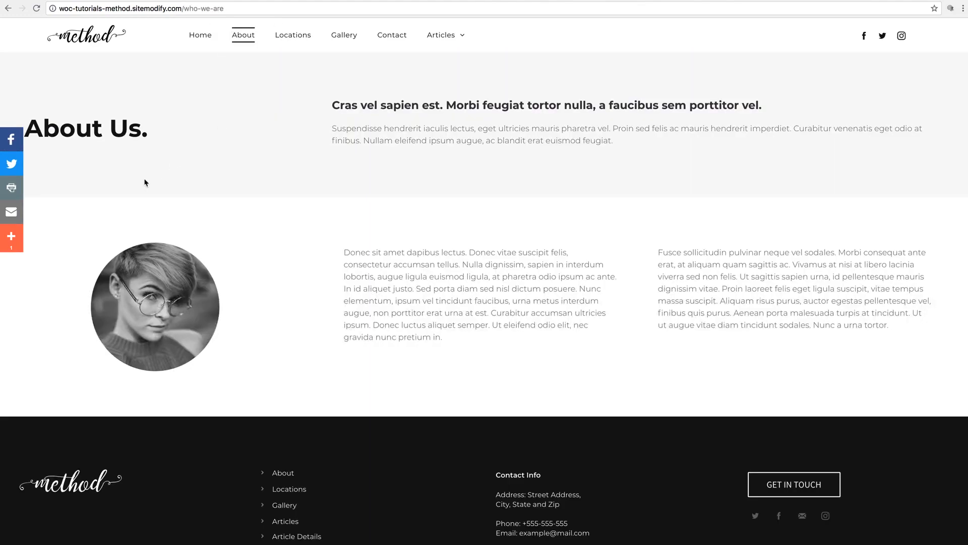
pyautogui.moveTo(11, 139)
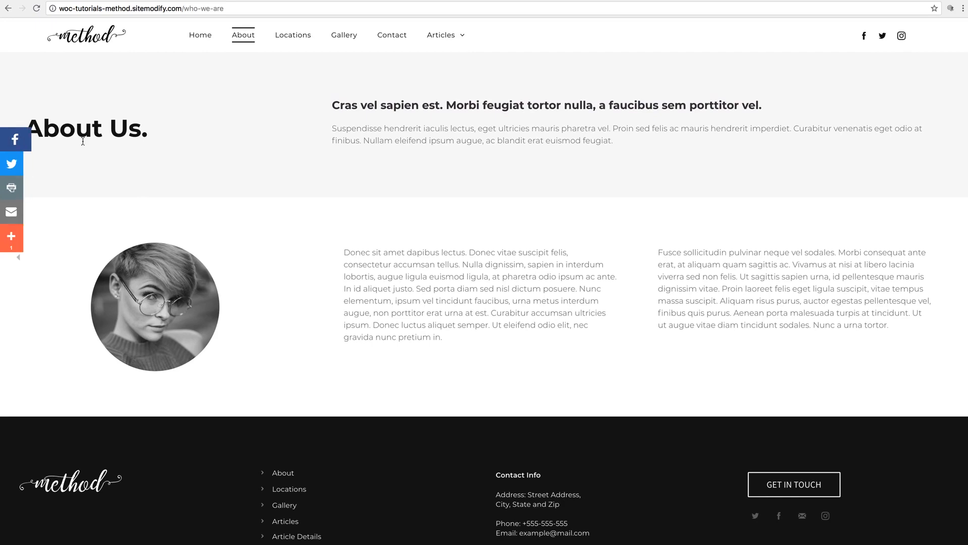
pyautogui.moveTo(152, 154)
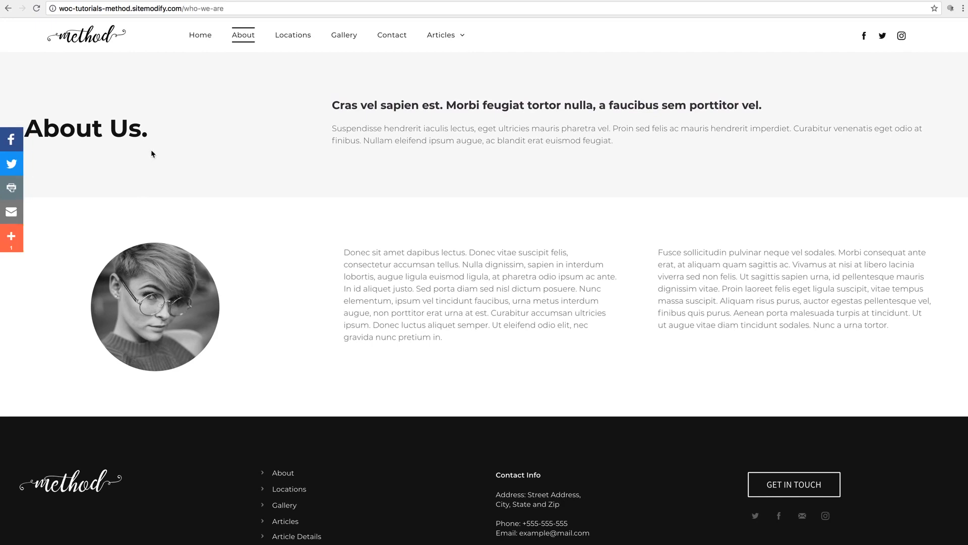
pyautogui.moveTo(96, 3)
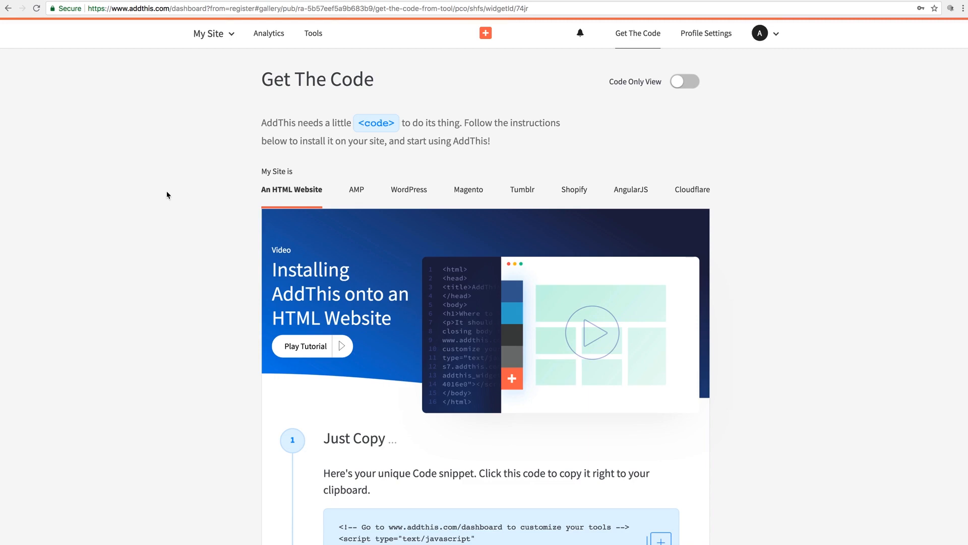
pyautogui.moveTo(313, 37)
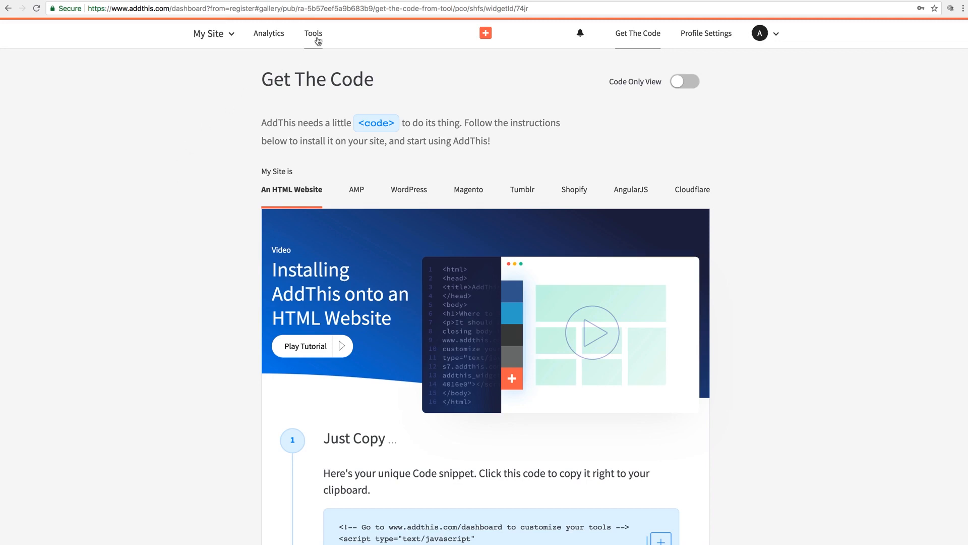
# Go to the Tools list, dismiss the rename notice, and start a new tool.
pyautogui.click(313, 33)
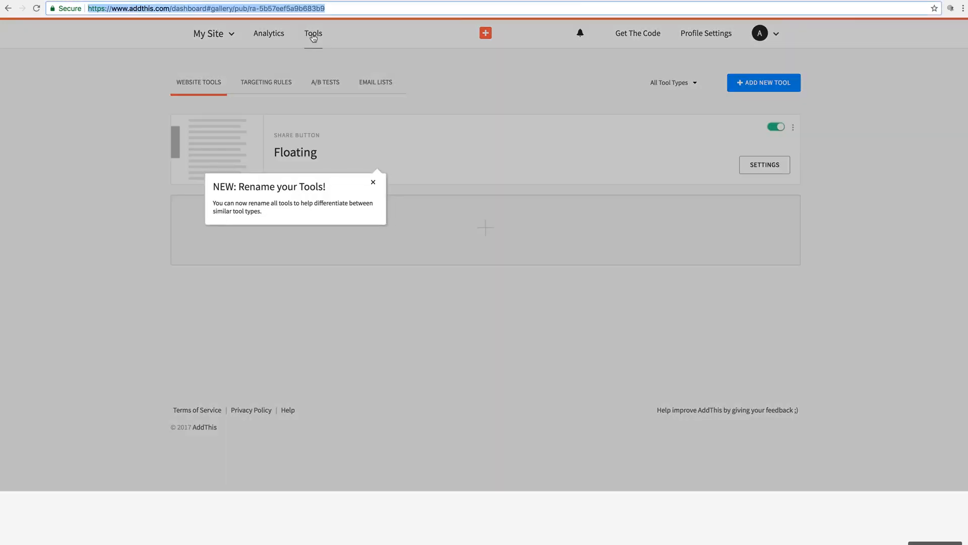
pyautogui.click(374, 181)
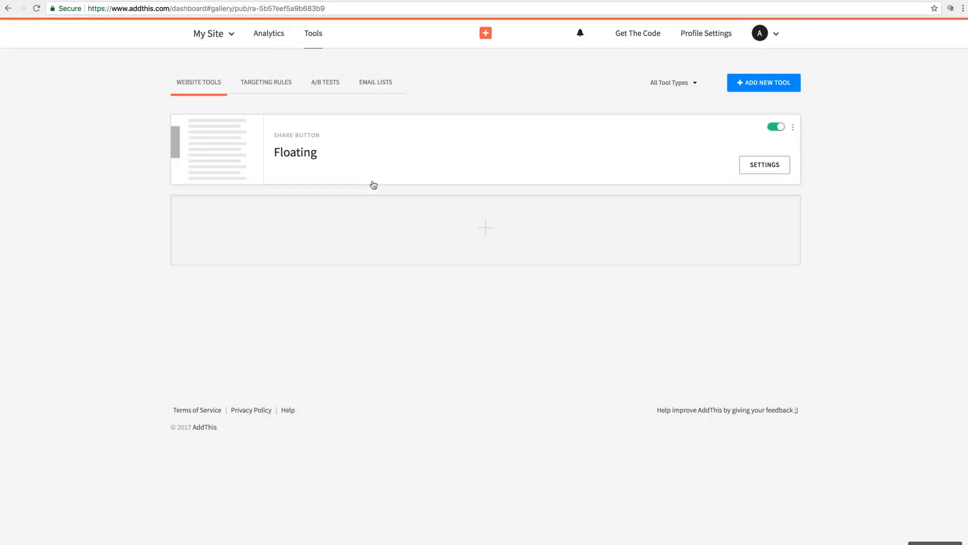
pyautogui.click(763, 82)
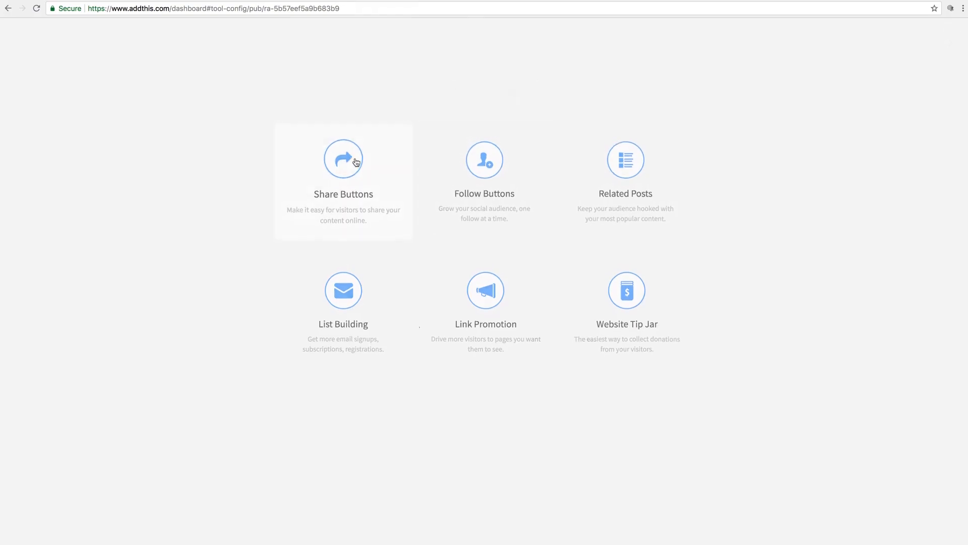
# Choose Share Buttons in the Expanding style for the new tool.
pyautogui.click(343, 157)
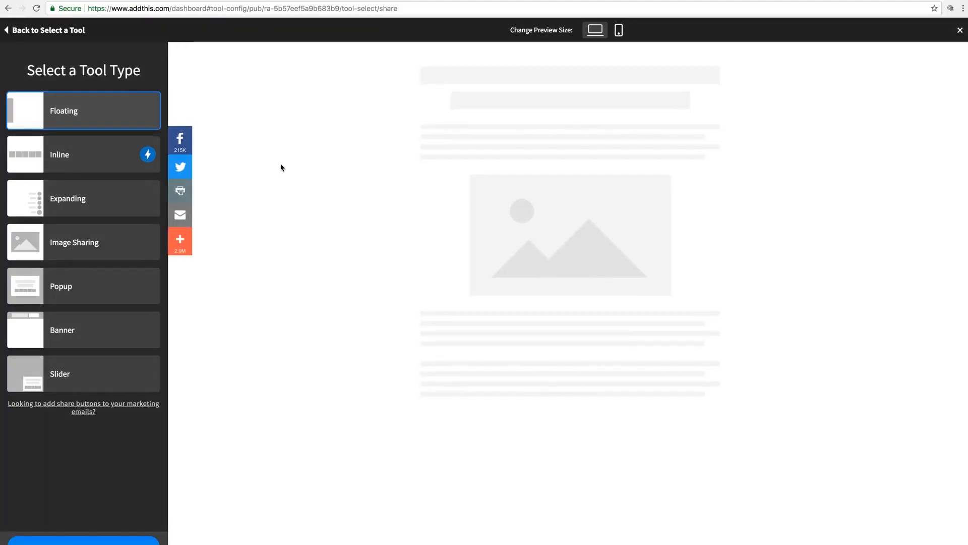
pyautogui.moveTo(62, 204)
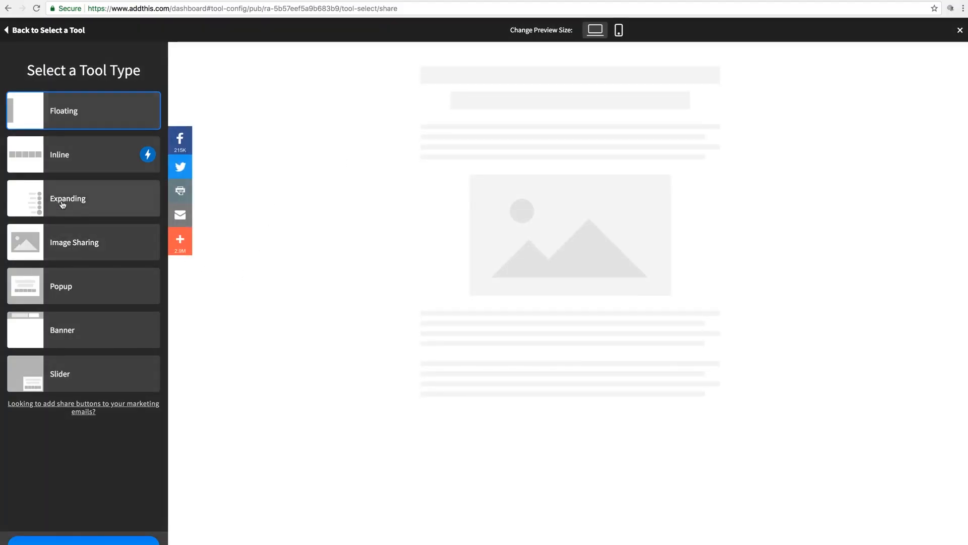
pyautogui.click(83, 198)
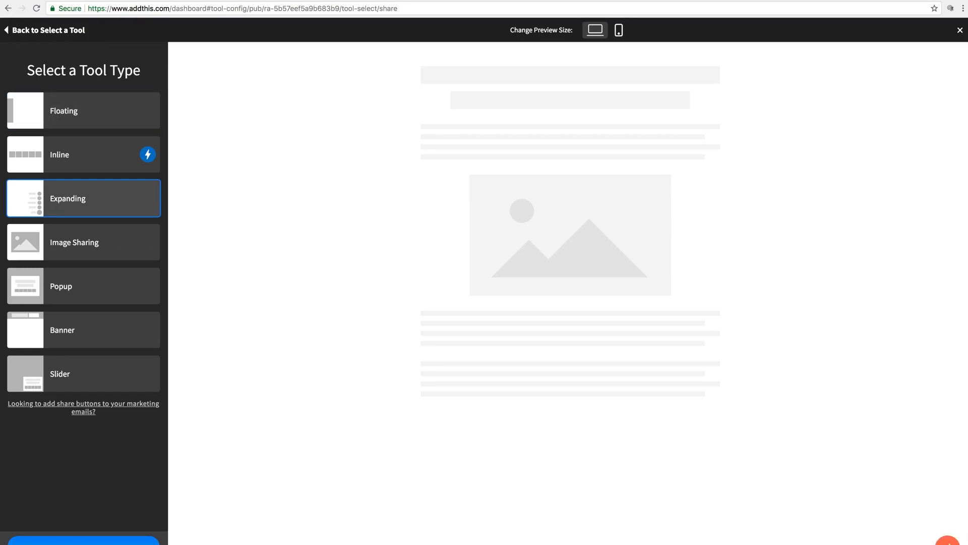
pyautogui.click(83, 198)
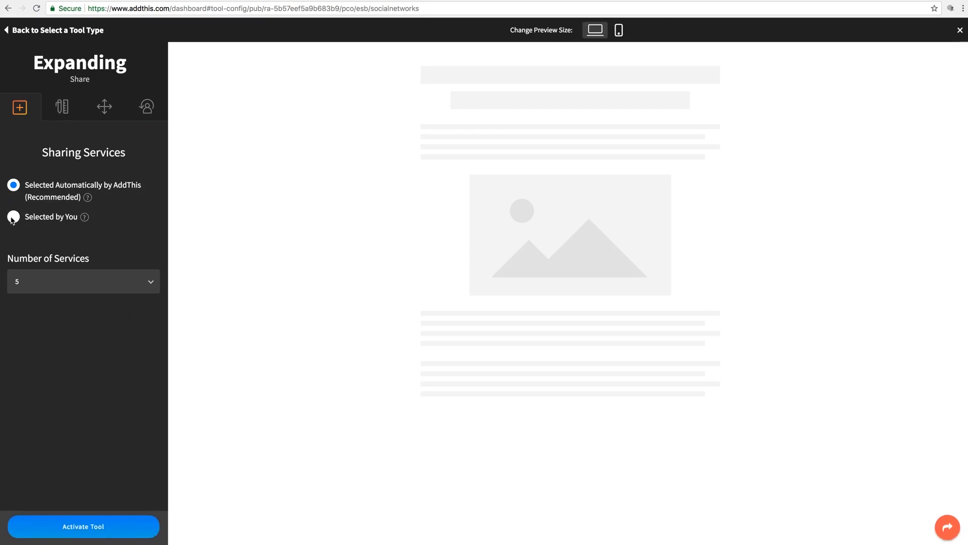
# Use hand-picked services and black buttons, check position, and activate the tool.
pyautogui.click(13, 217)
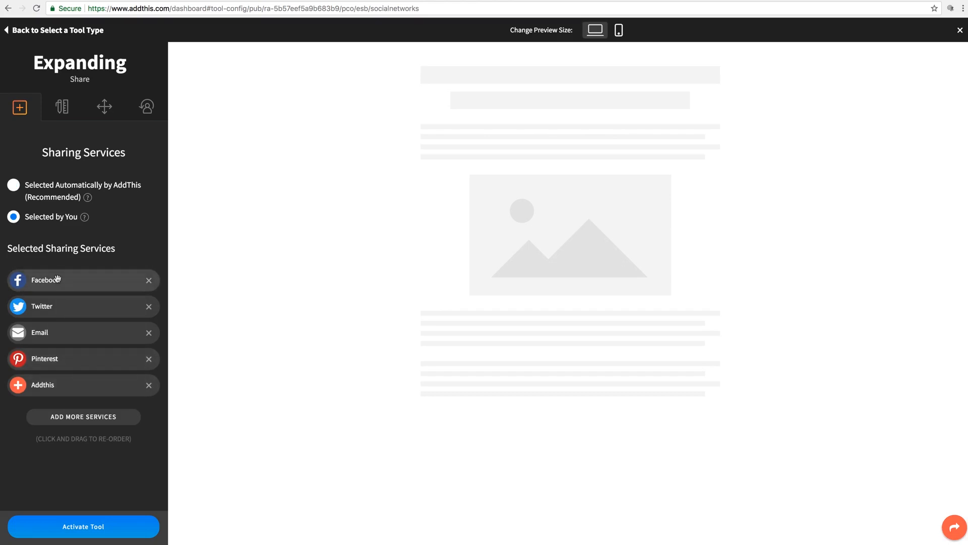
pyautogui.click(61, 107)
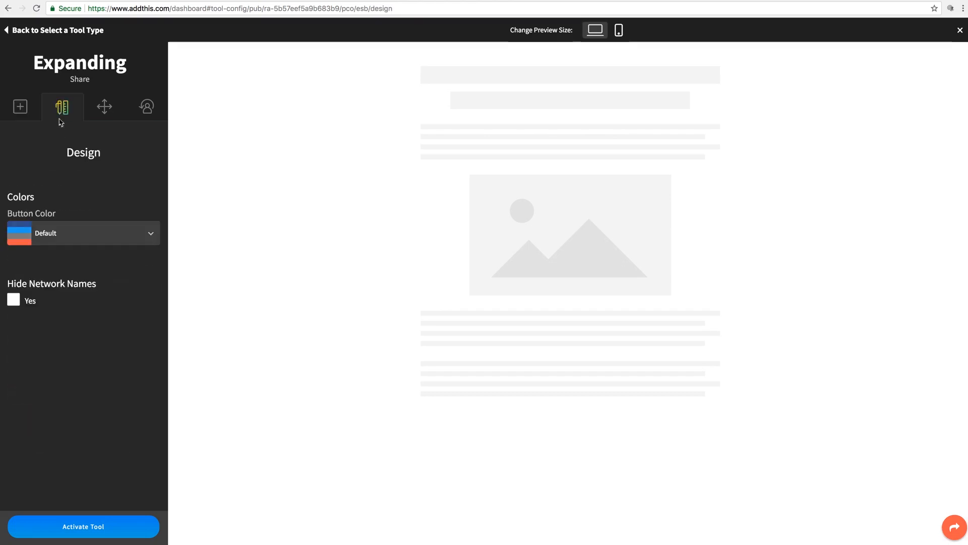
pyautogui.click(82, 233)
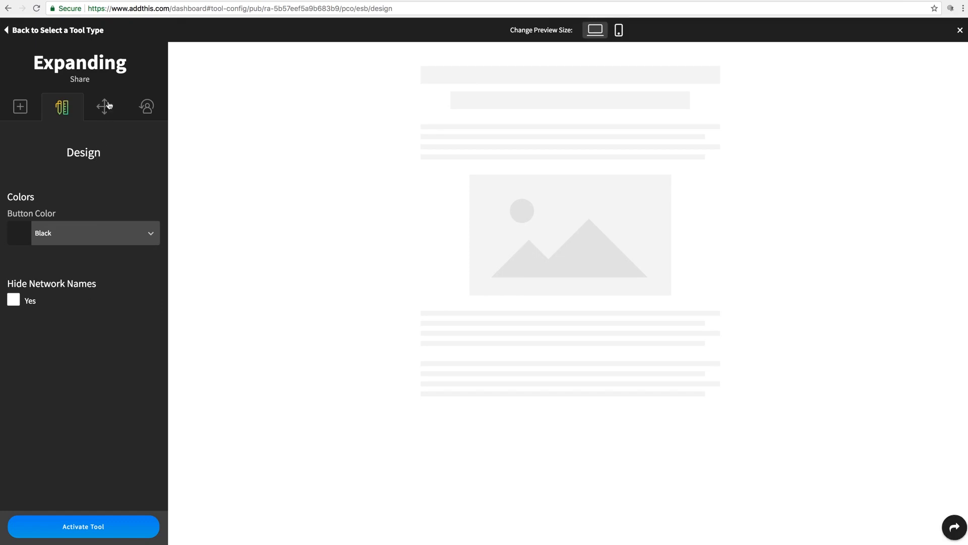
pyautogui.click(104, 107)
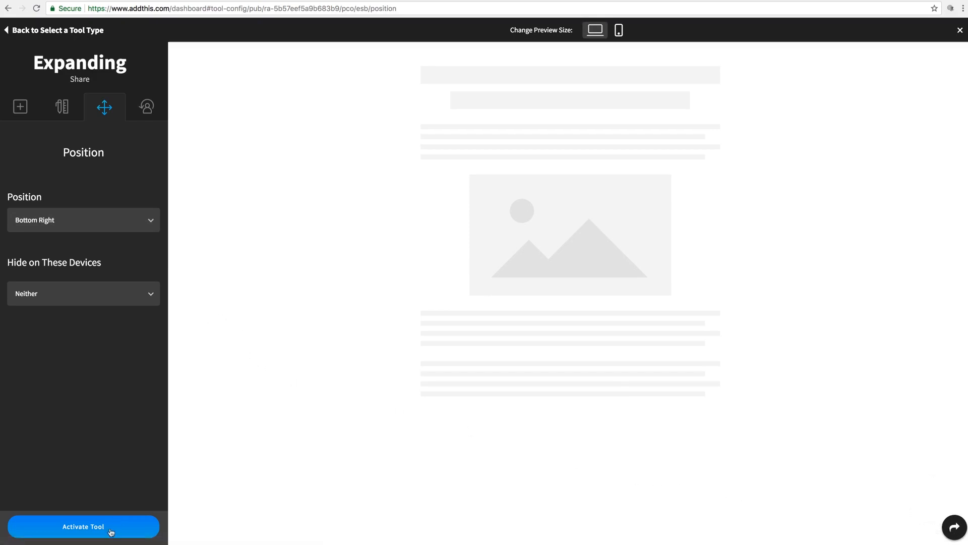
pyautogui.click(83, 526)
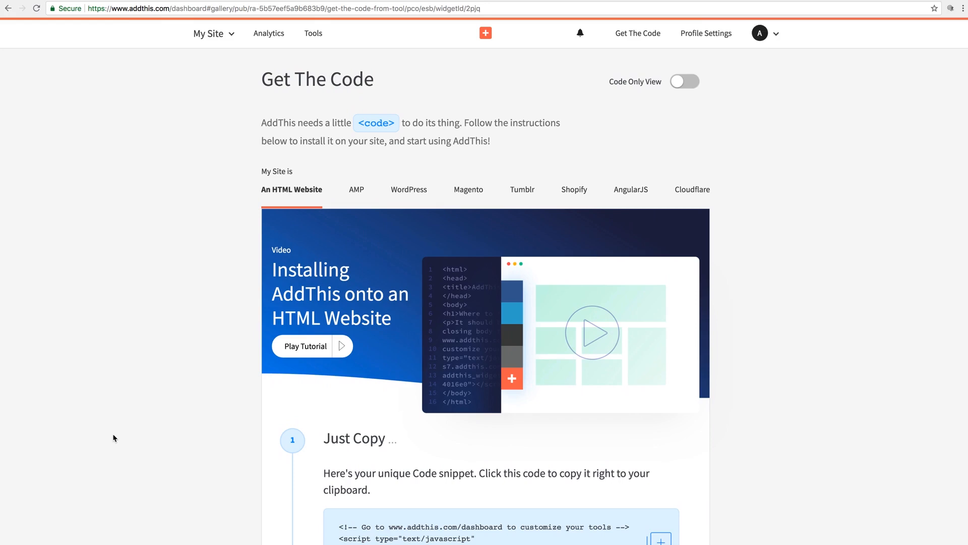
pyautogui.moveTo(173, 196)
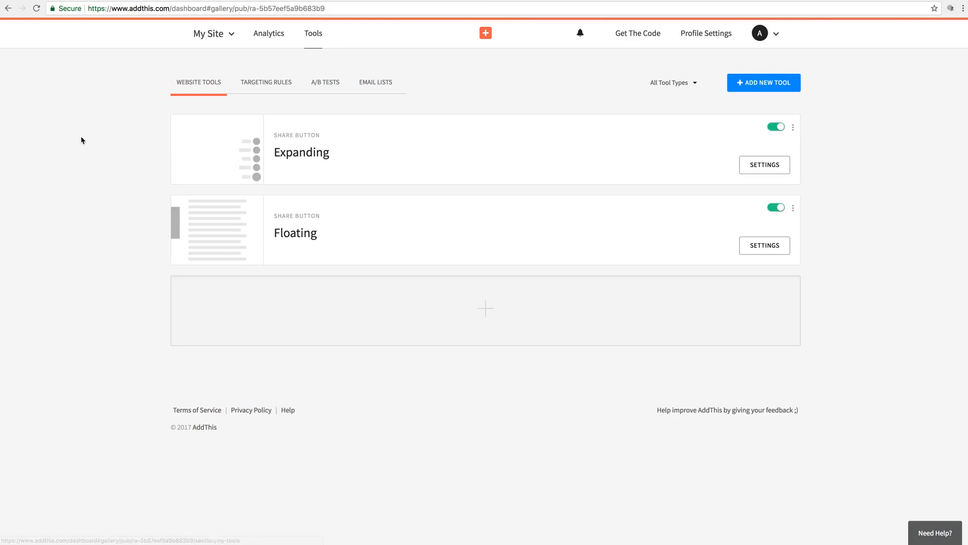
pyautogui.moveTo(485, 311)
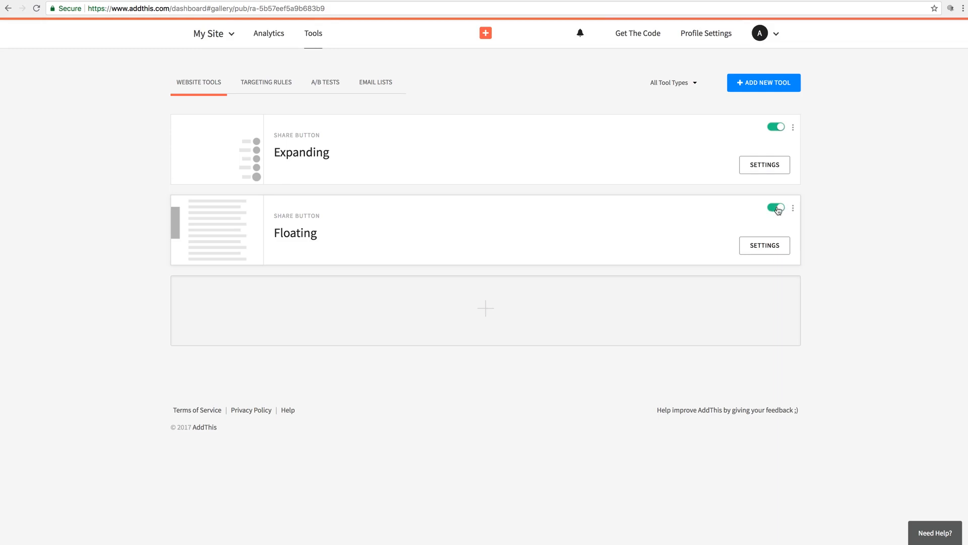
# Switch off the Floating share button tool in the Tools list.
pyautogui.click(776, 209)
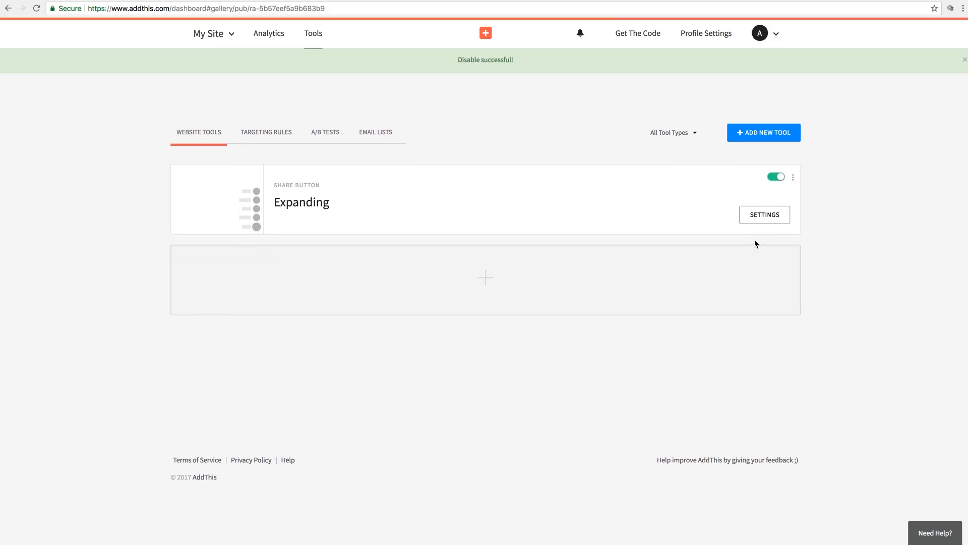
pyautogui.moveTo(650, 159)
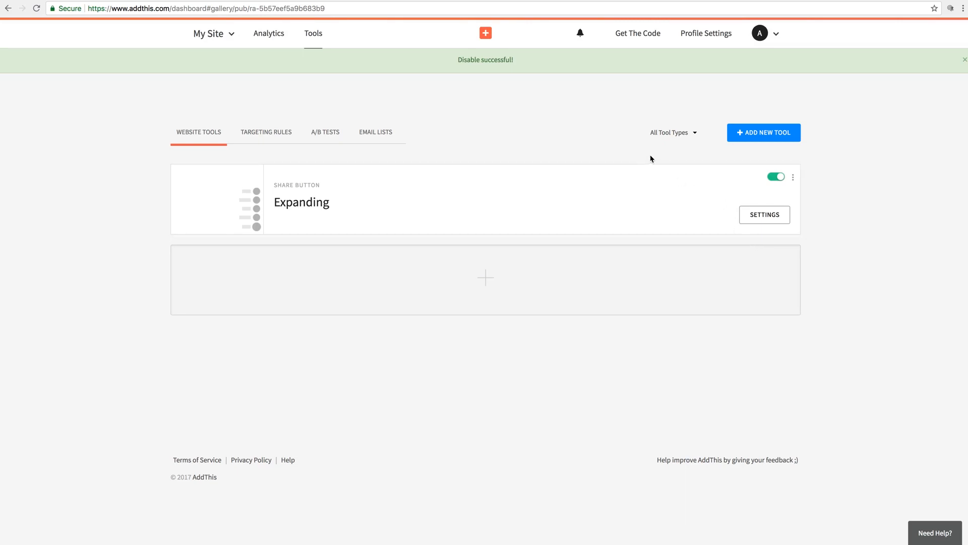
pyautogui.click(673, 82)
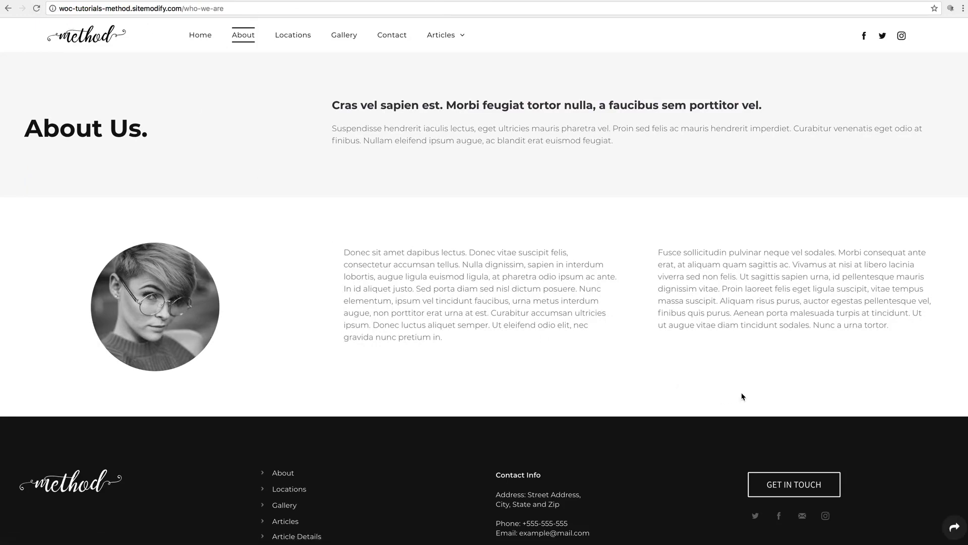
pyautogui.moveTo(105, 245)
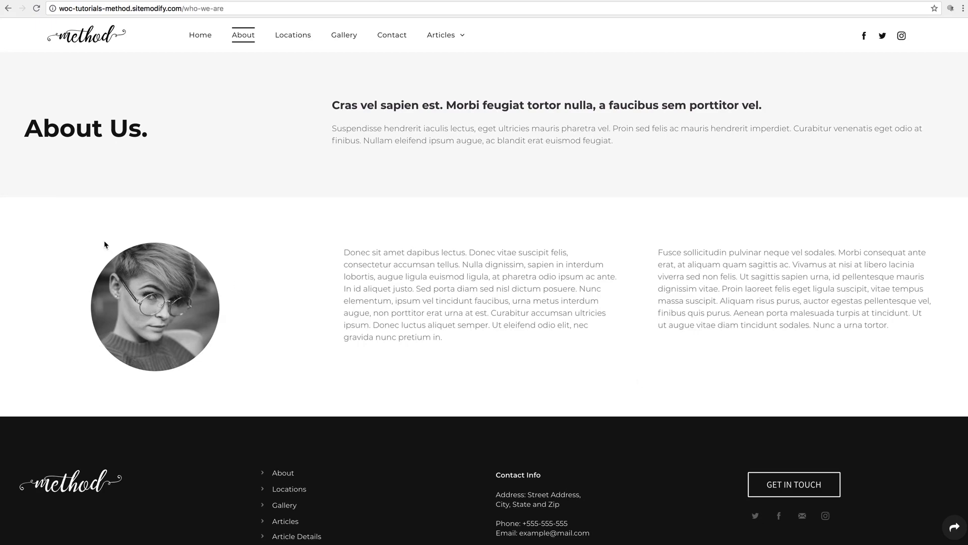
pyautogui.moveTo(914, 477)
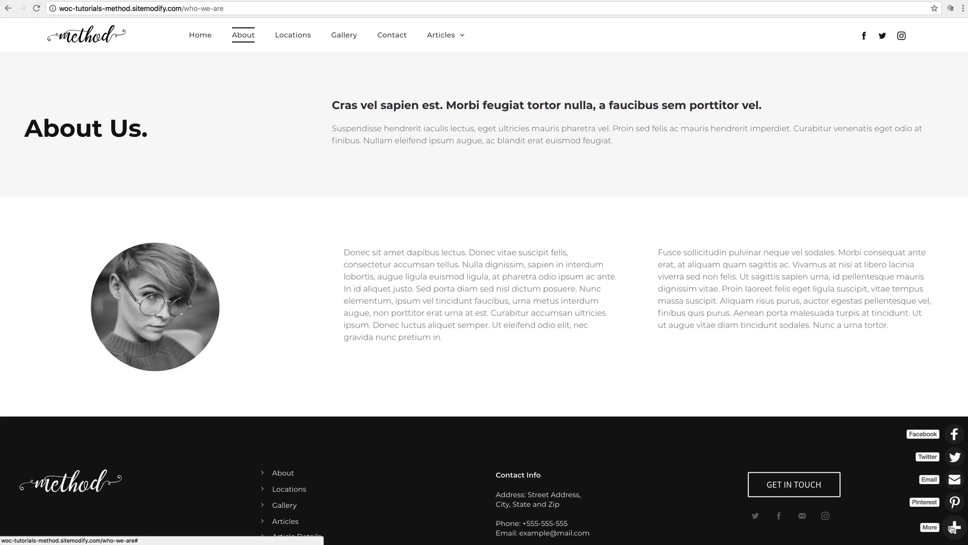
# Scroll the live About page's expanding share buttons, then return to the AddThis tools dashboard.
pyautogui.scroll(-3)
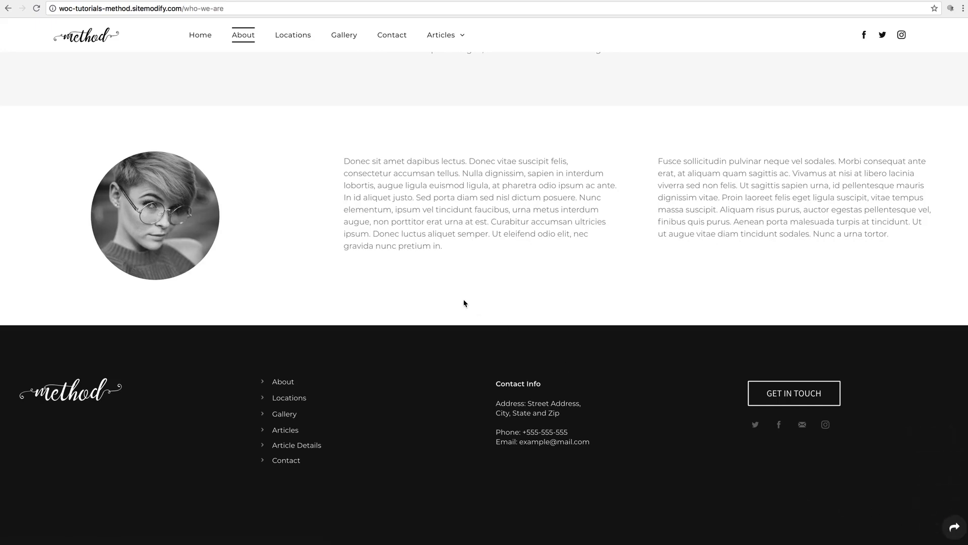
pyautogui.moveTo(412, 301)
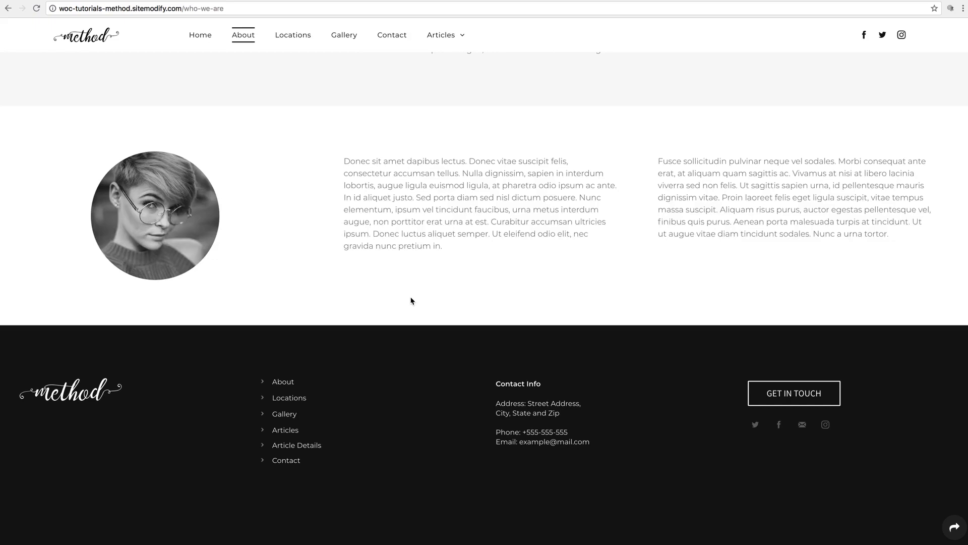
pyautogui.click(200, 35)
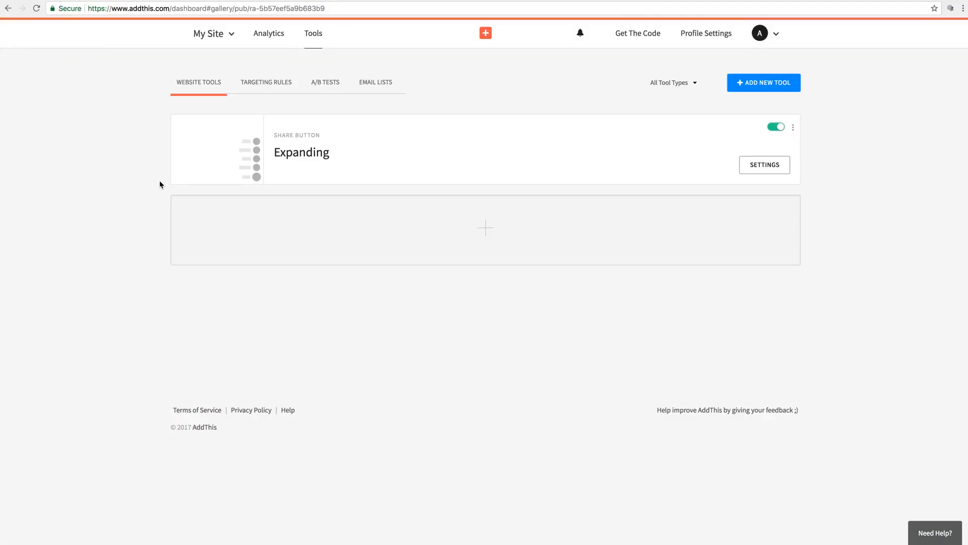
# Start a new Follow Buttons tool and choose the Inline type.
pyautogui.click(763, 83)
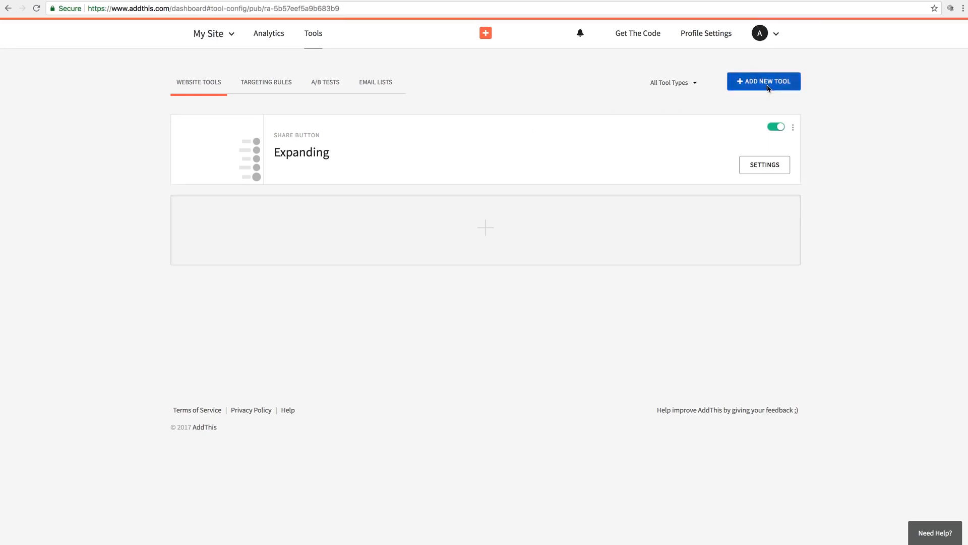
pyautogui.click(763, 81)
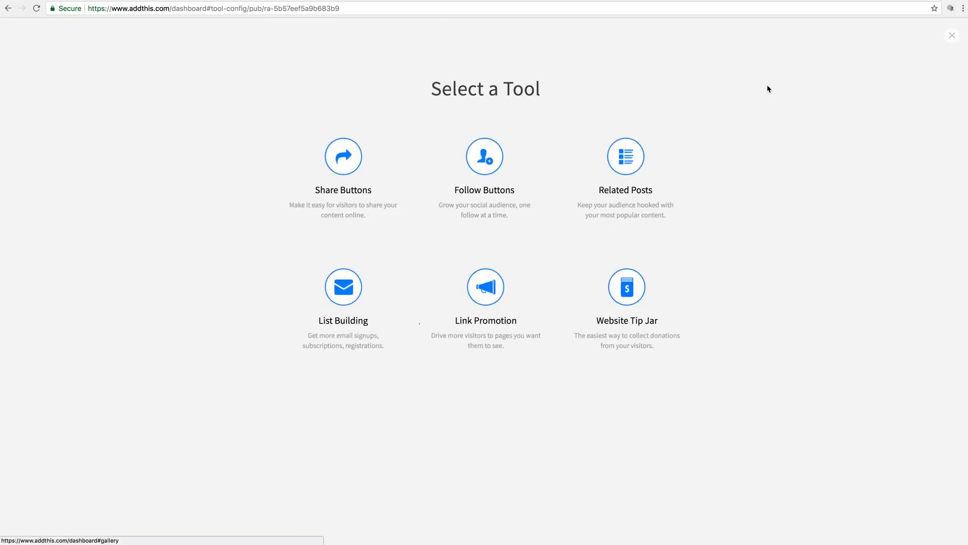
pyautogui.click(484, 156)
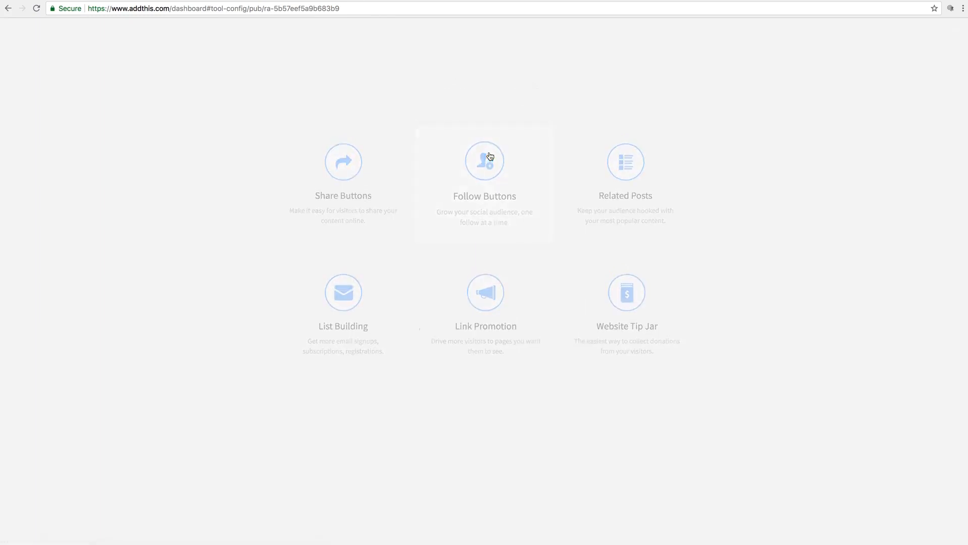
pyautogui.click(485, 162)
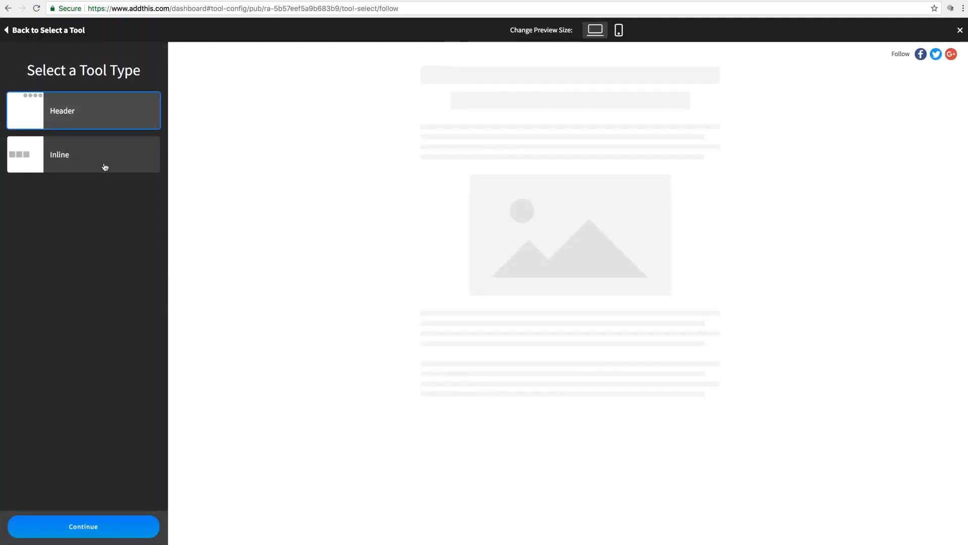
pyautogui.click(83, 154)
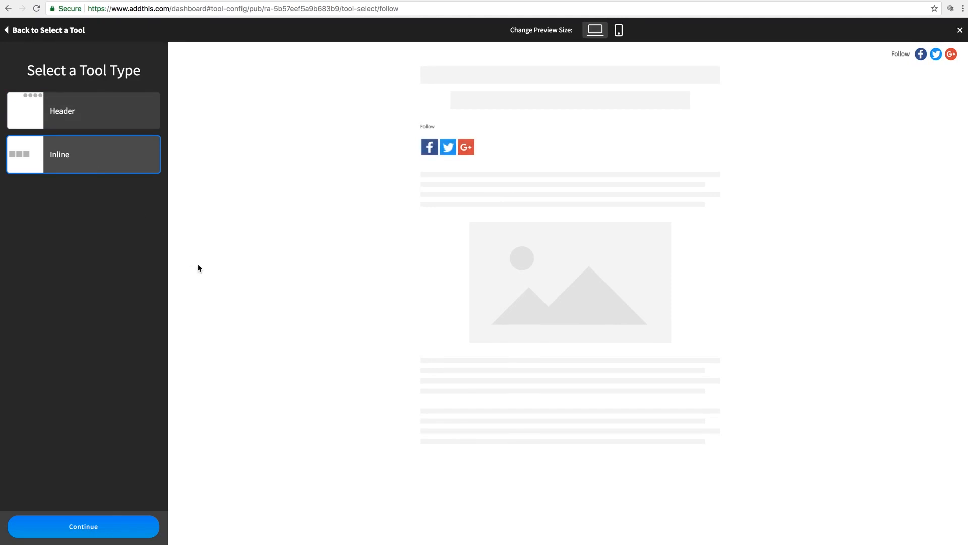
pyautogui.moveTo(443, 161)
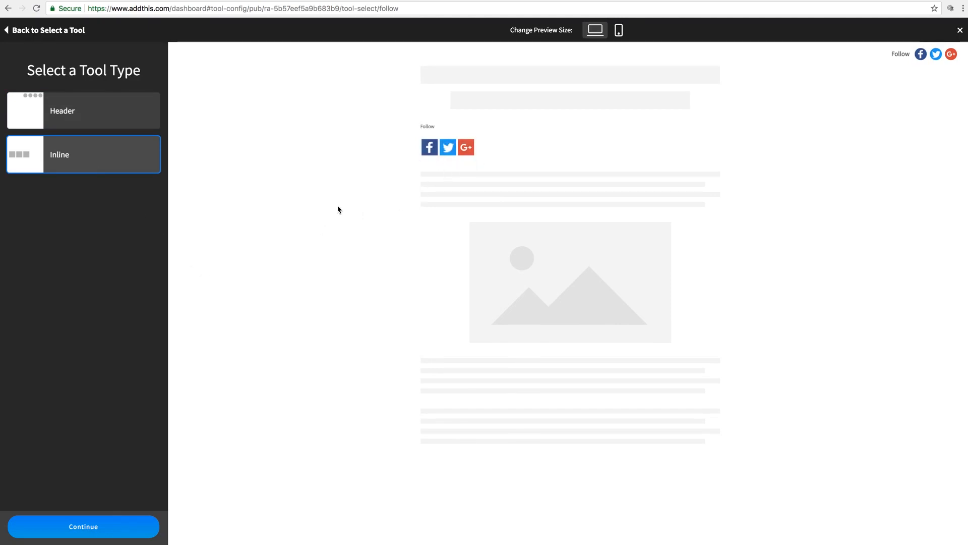
pyautogui.moveTo(120, 536)
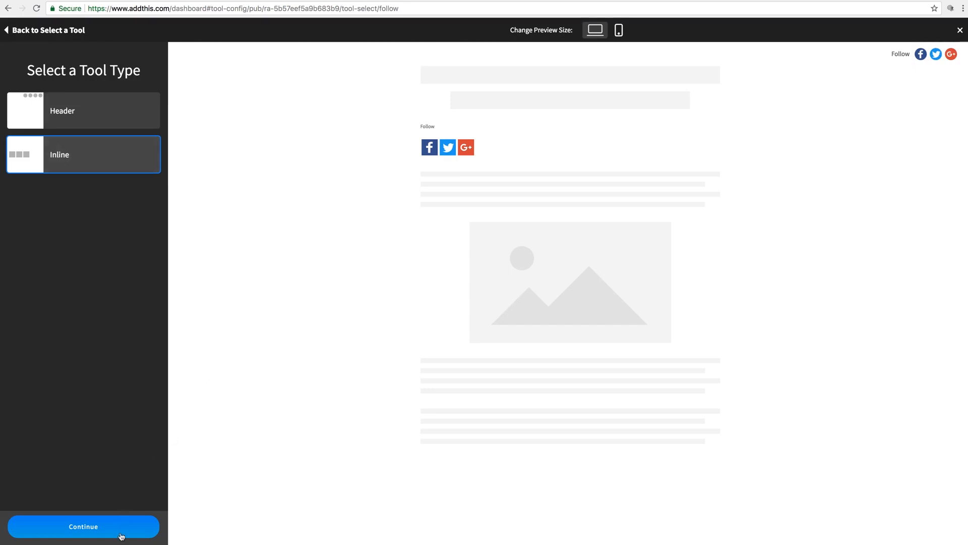
# Enter the Facebook username 'websiteswitho' and activate the inline Follow tool.
pyautogui.click(83, 527)
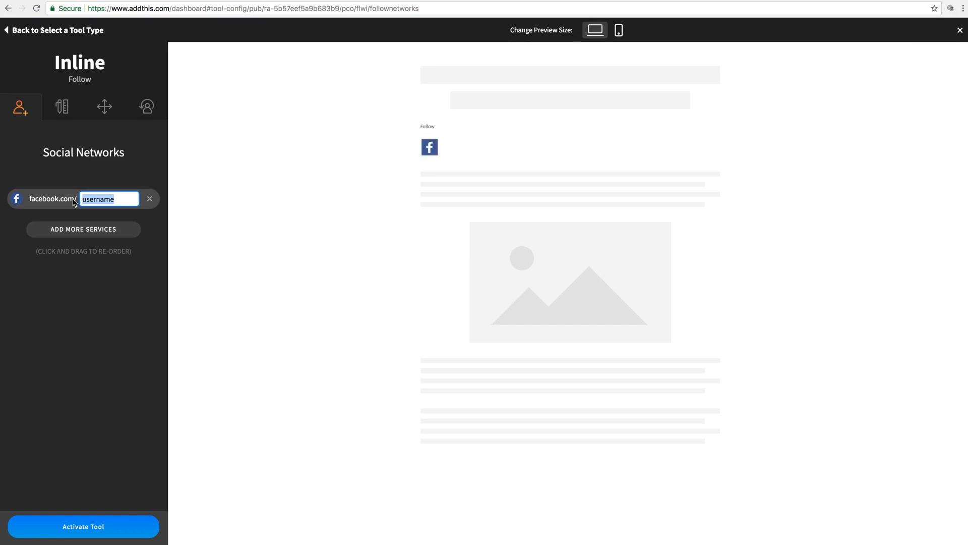
pyautogui.write('wit')
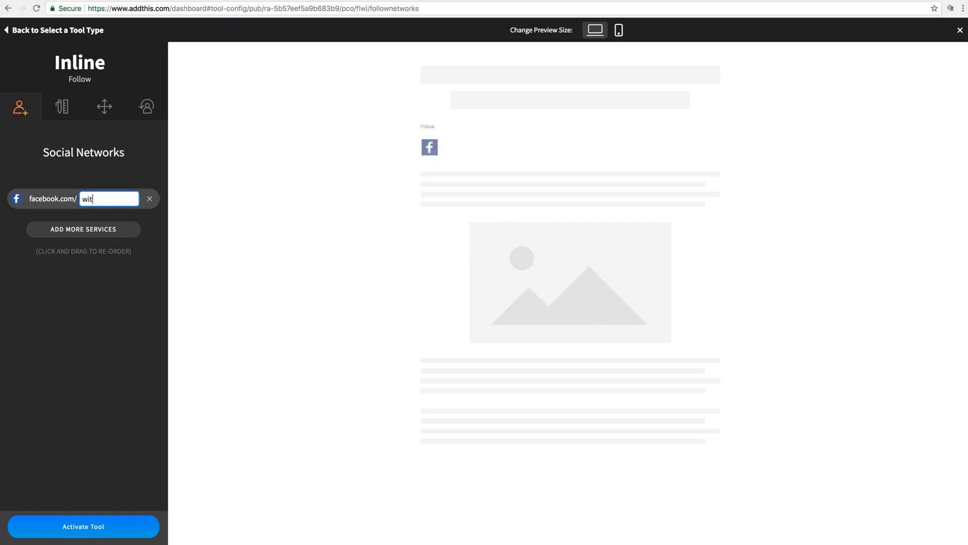
pyautogui.write('websiteswithoutc')
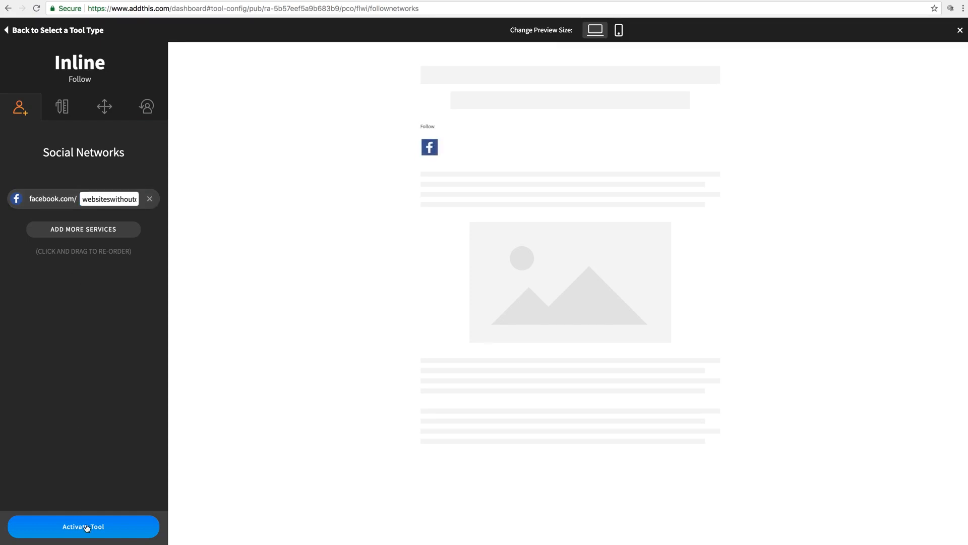
pyautogui.click(82, 526)
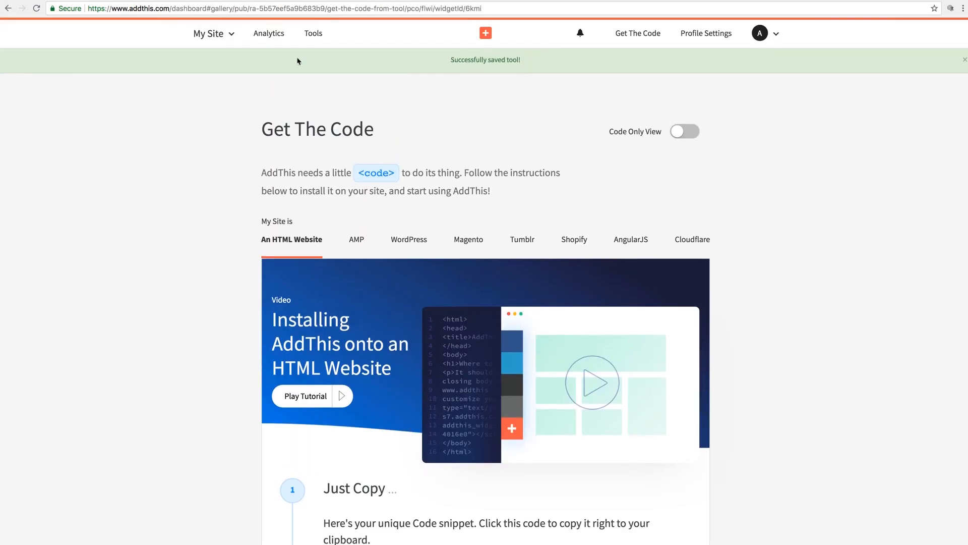
# View the website tools list, dismiss the saved-tool banner, and find Follow tool ID 6kmi.
pyautogui.click(314, 32)
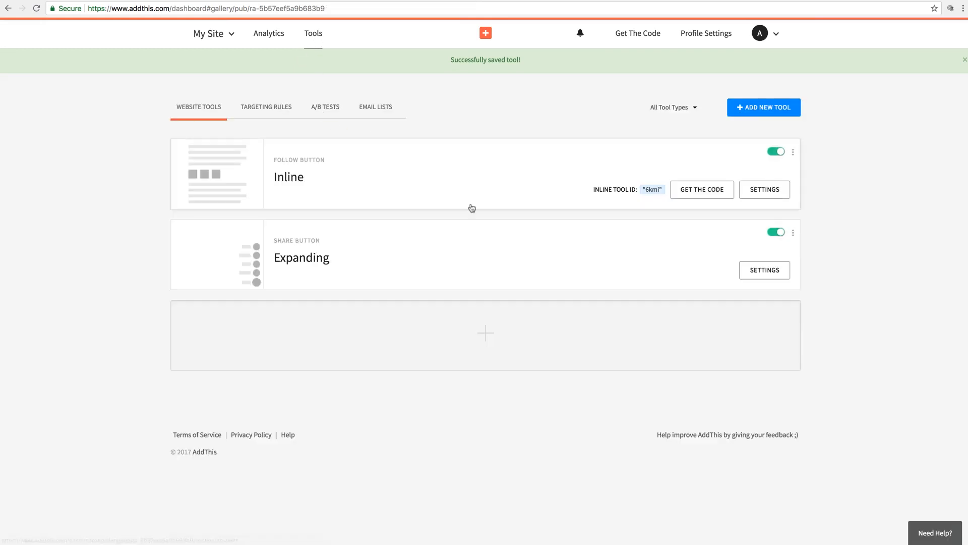
pyautogui.click(963, 60)
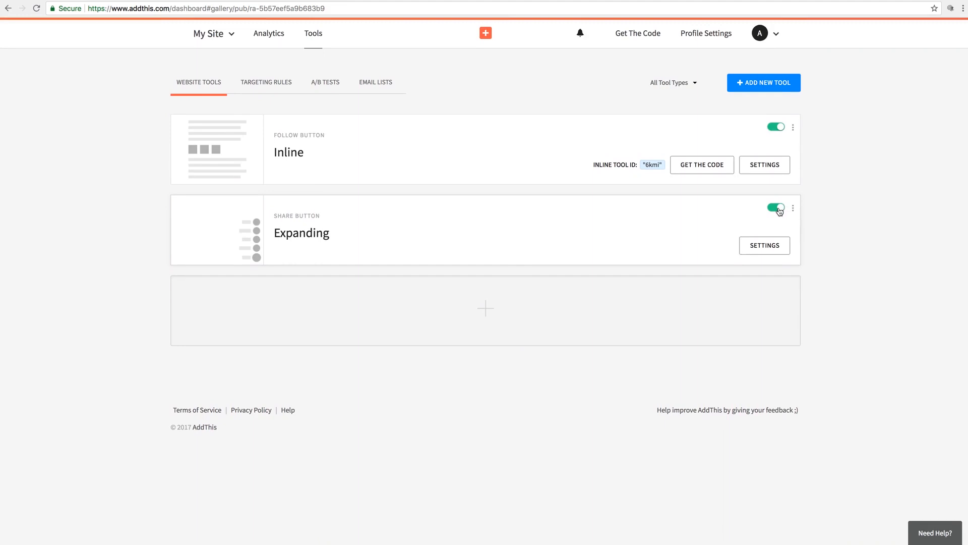
pyautogui.click(776, 207)
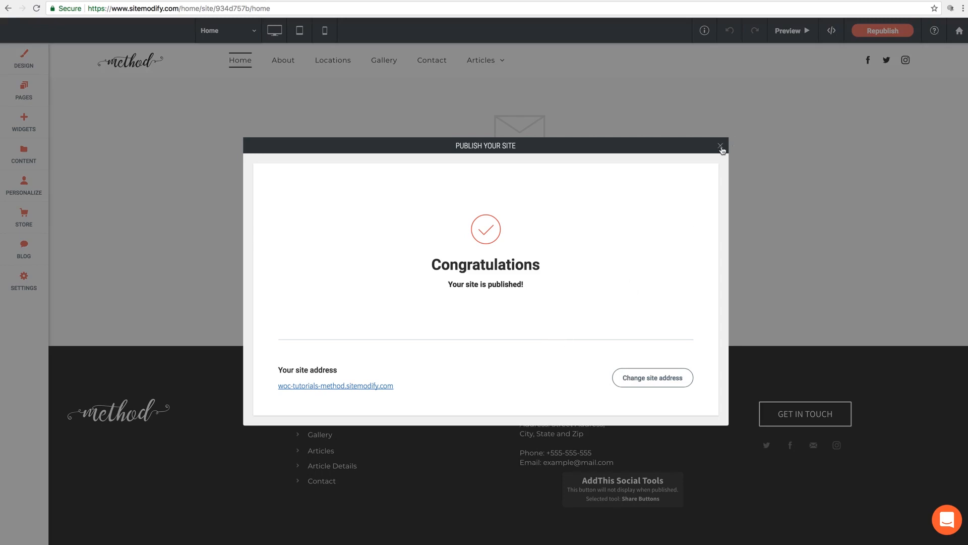
# Give the footer AddThis widget inline tool ID 6kmi and tool type Follow Buttons.
pyautogui.click(720, 146)
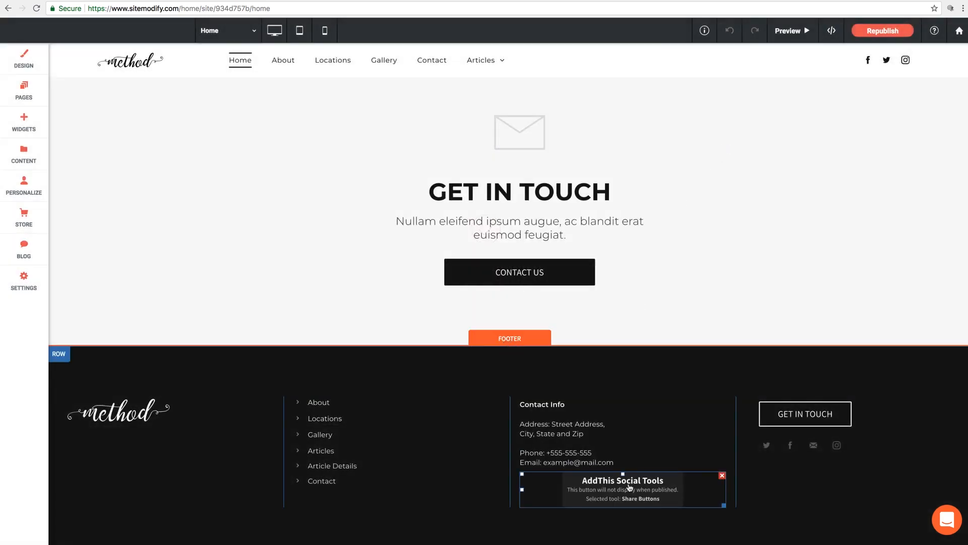
pyautogui.click(622, 489)
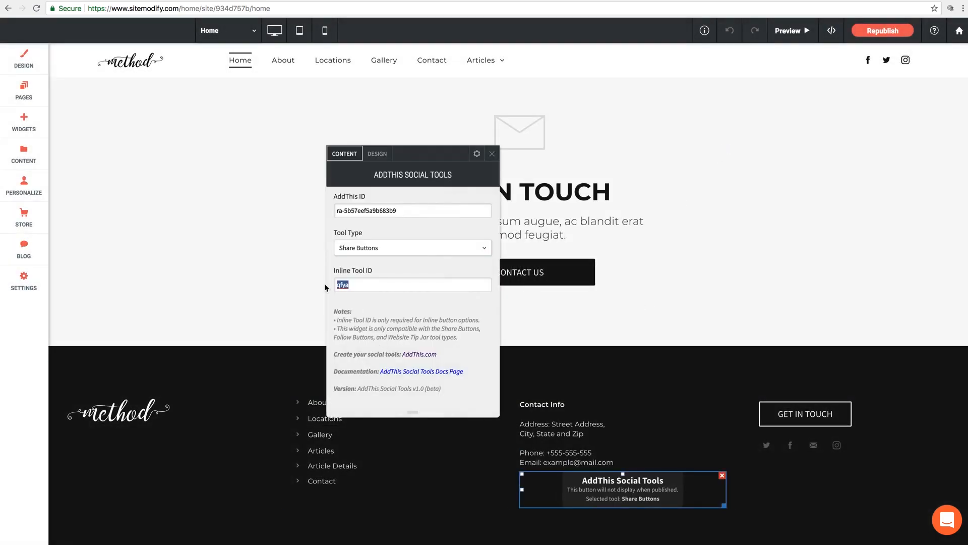
pyautogui.write('6kmi')
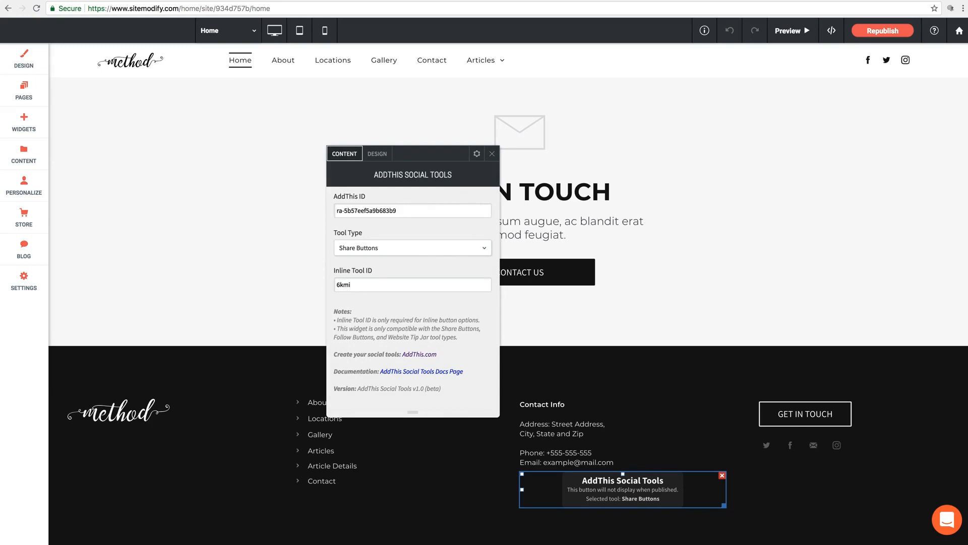
pyautogui.moveTo(334, 293)
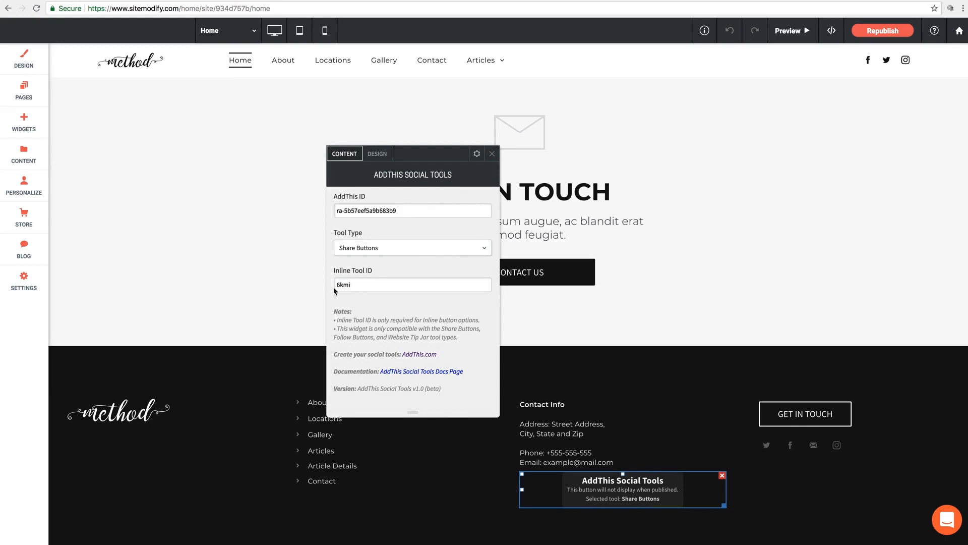
pyautogui.moveTo(396, 297)
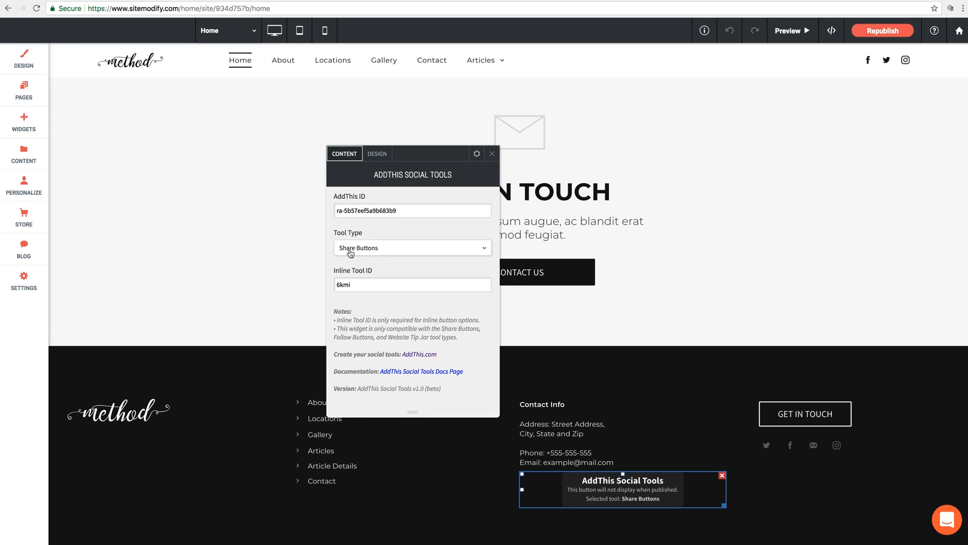
pyautogui.click(412, 248)
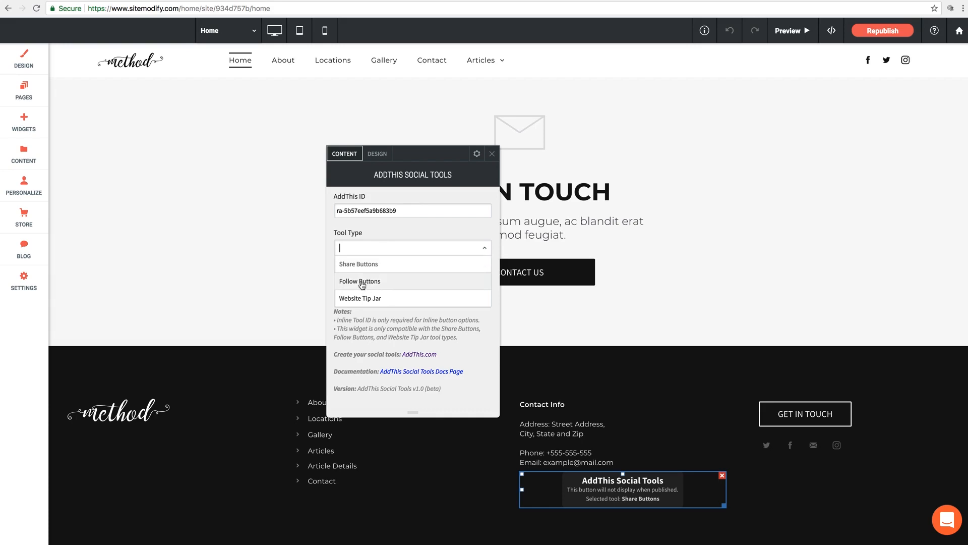
pyautogui.click(359, 281)
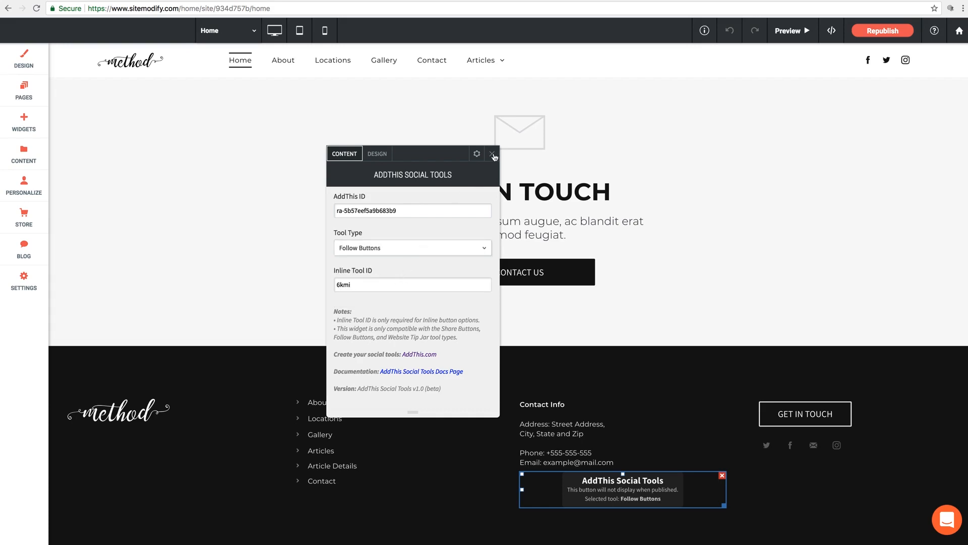
pyautogui.click(493, 155)
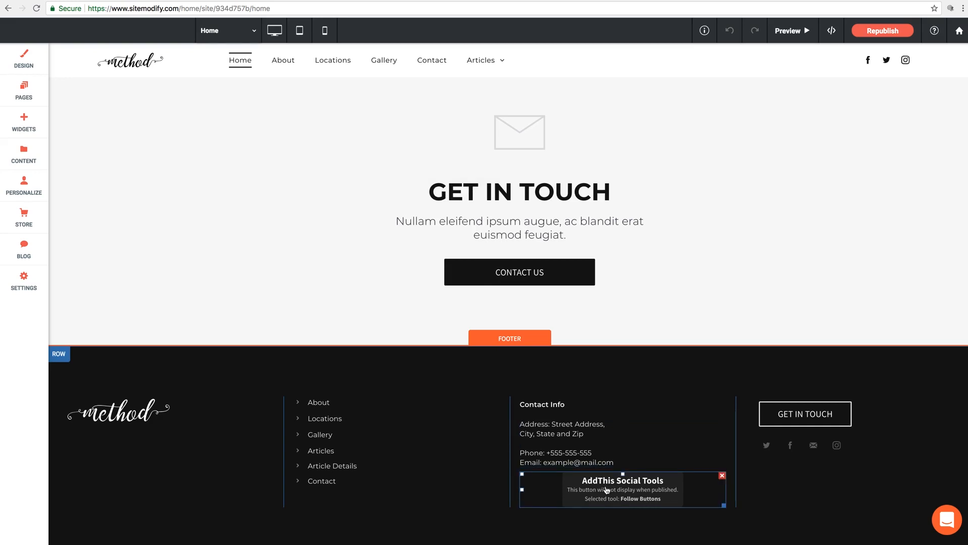
pyautogui.moveTo(590, 444)
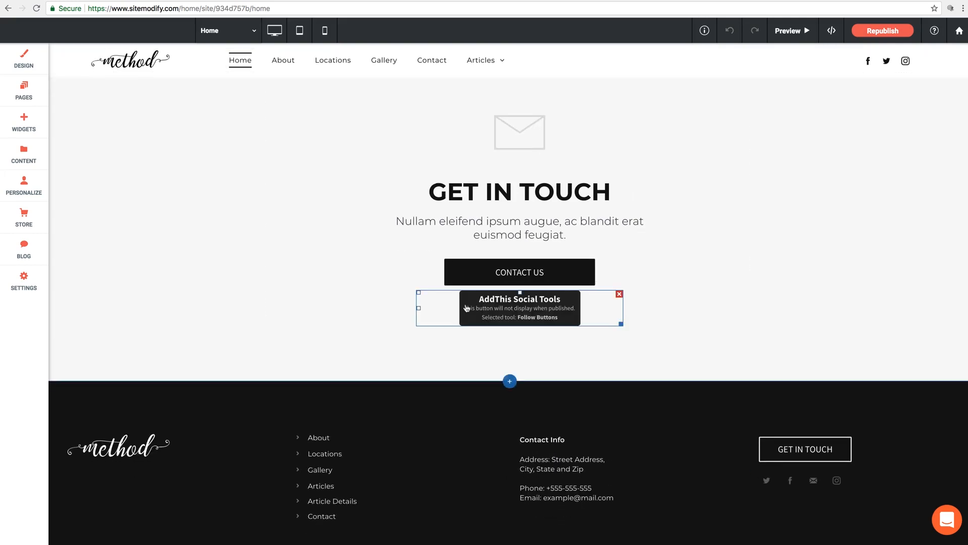
pyautogui.moveTo(832, 31)
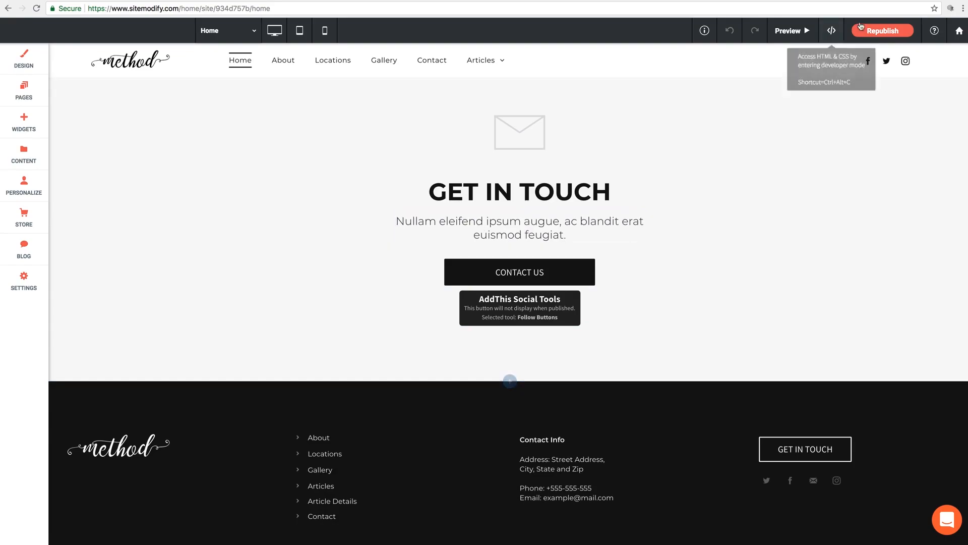
# Republish the site with the widget under Contact Us and open the live address.
pyautogui.click(881, 30)
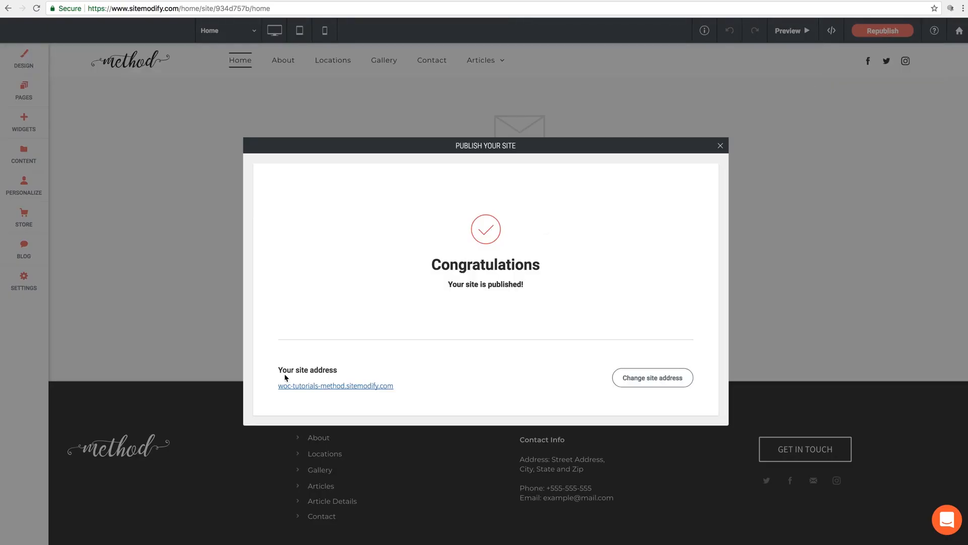
pyautogui.click(335, 385)
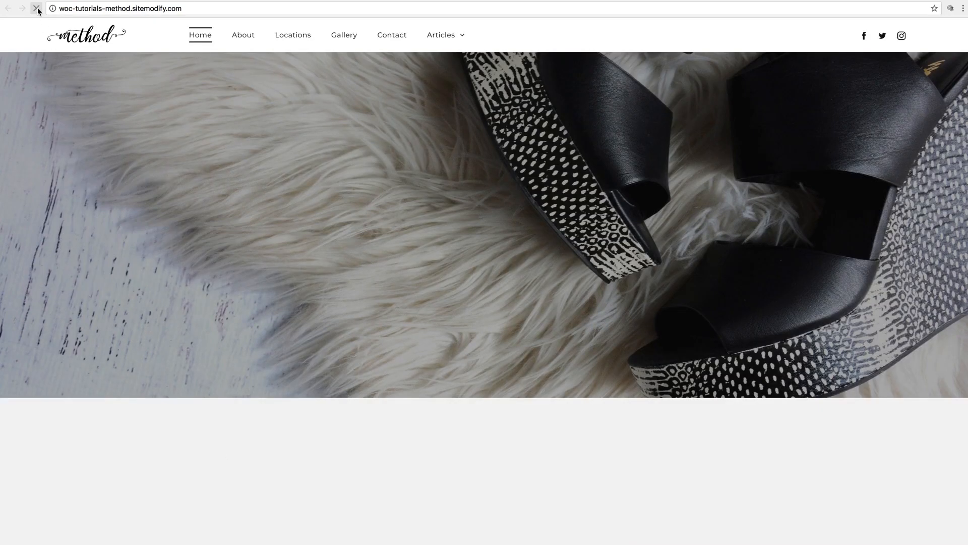
# Reload the live home page and scroll to the Facebook Follow button in Get In Touch.
pyautogui.click(36, 8)
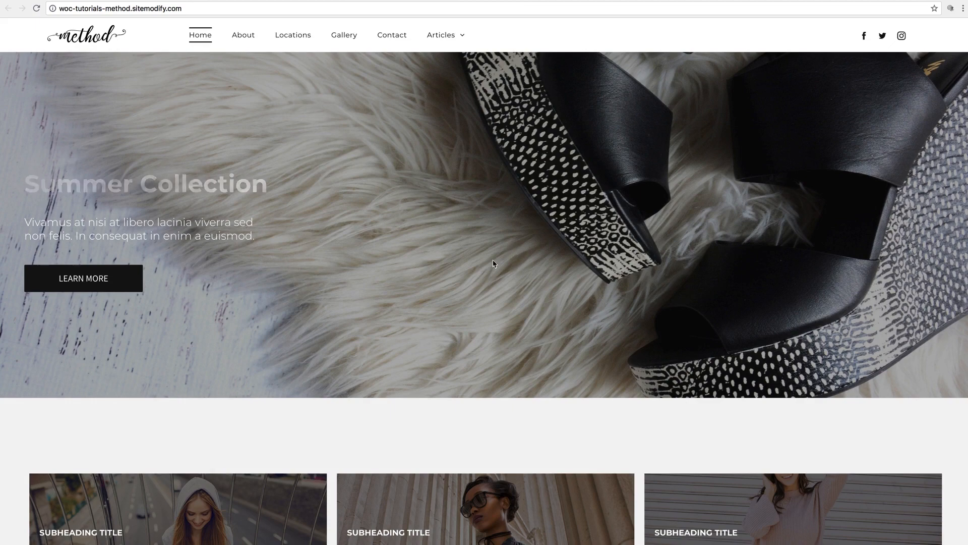
pyautogui.scroll(-3)
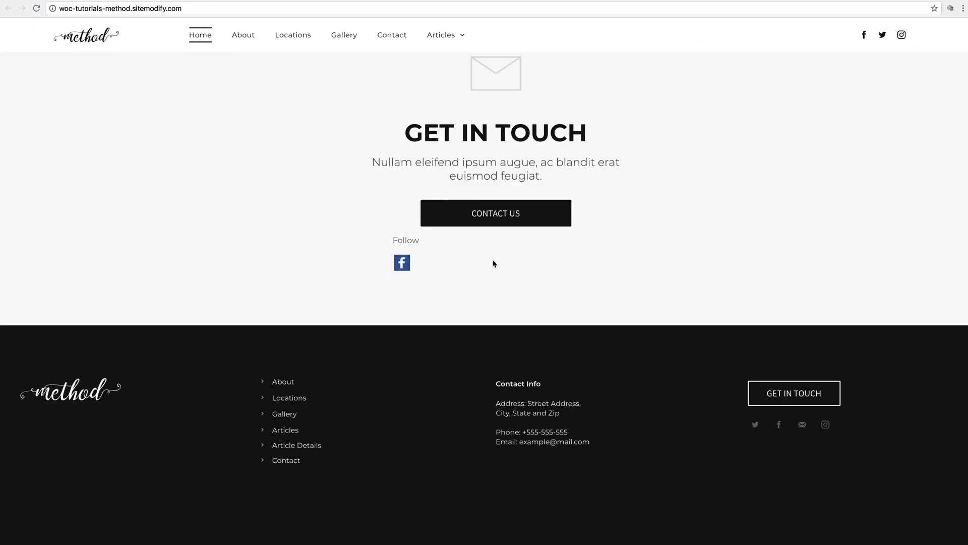
pyautogui.moveTo(397, 272)
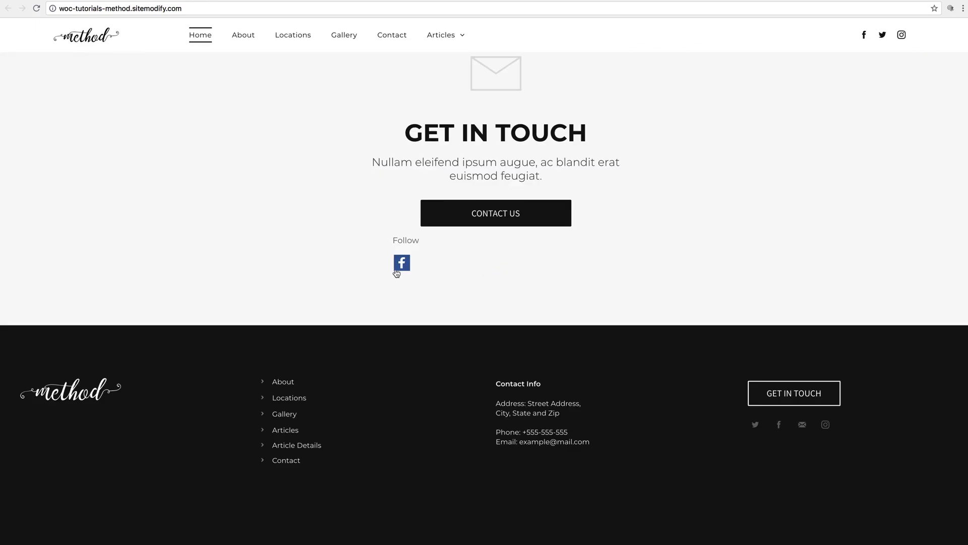
pyautogui.moveTo(366, 276)
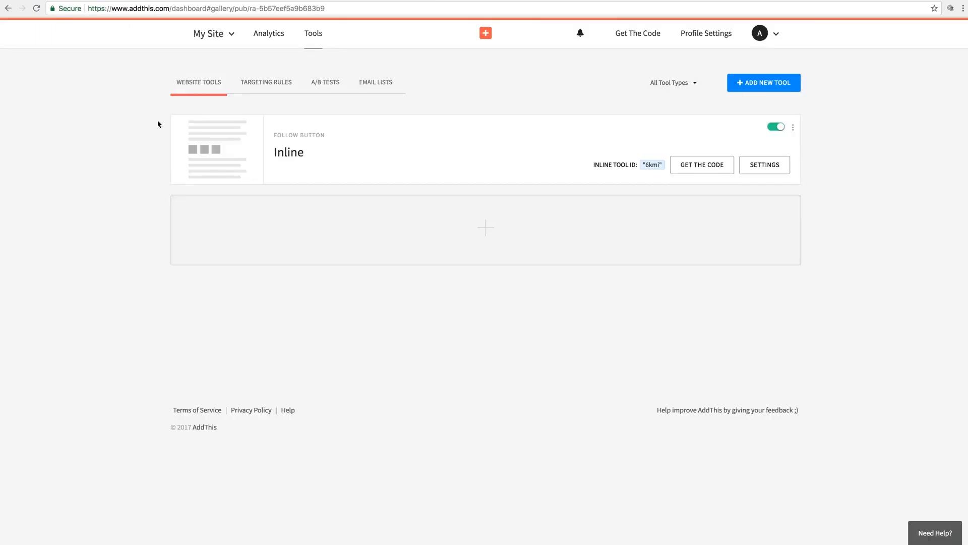
pyautogui.moveTo(138, 258)
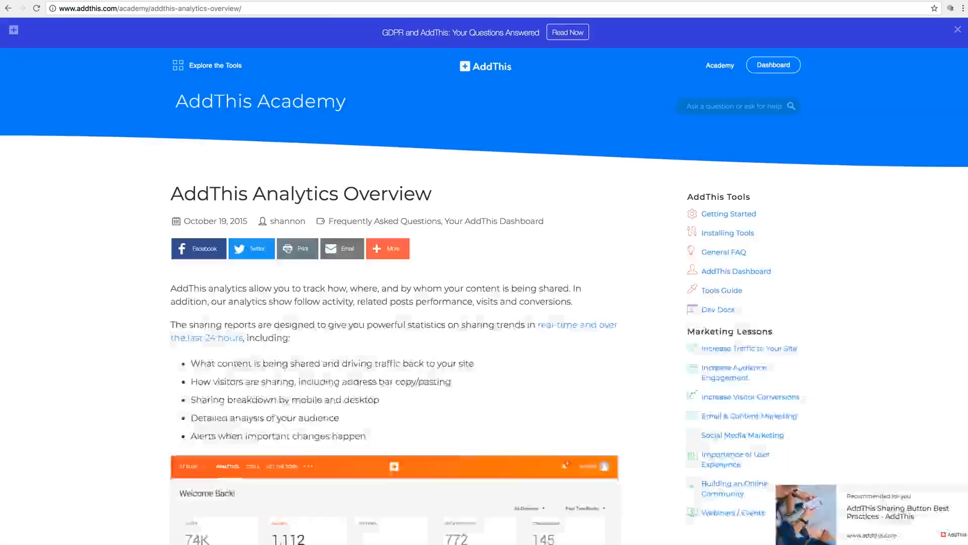
# Scroll the Analytics Overview article down to the Shares Activity dashboard example.
pyautogui.scroll(-3)
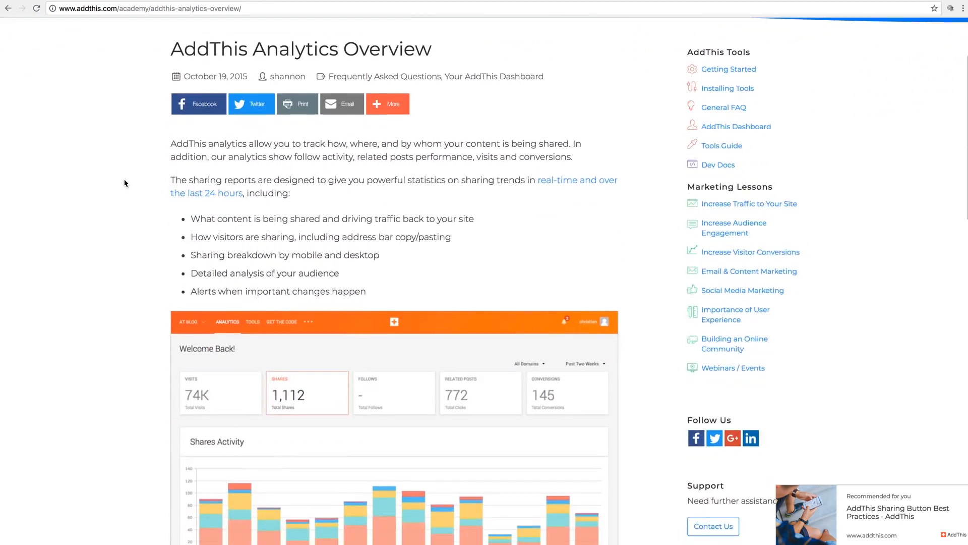
pyautogui.scroll(-3)
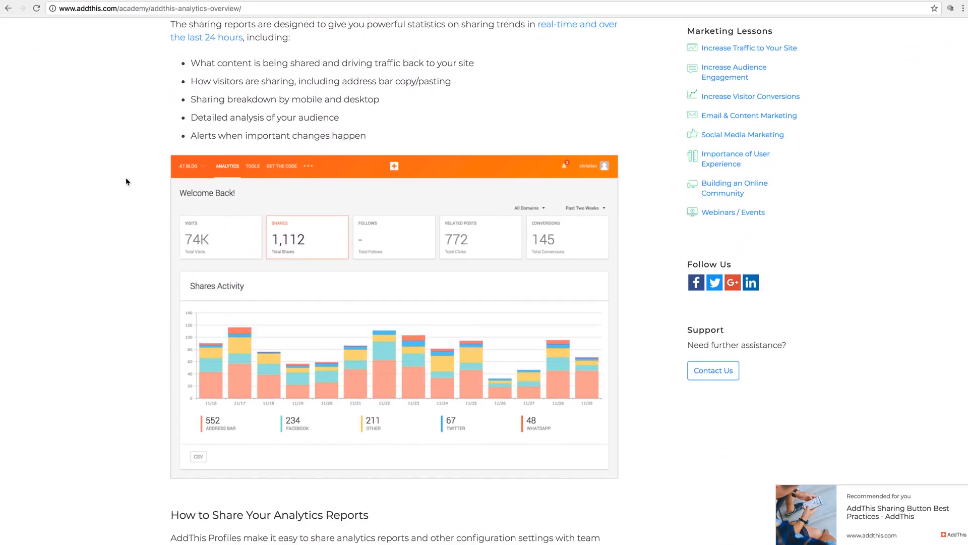